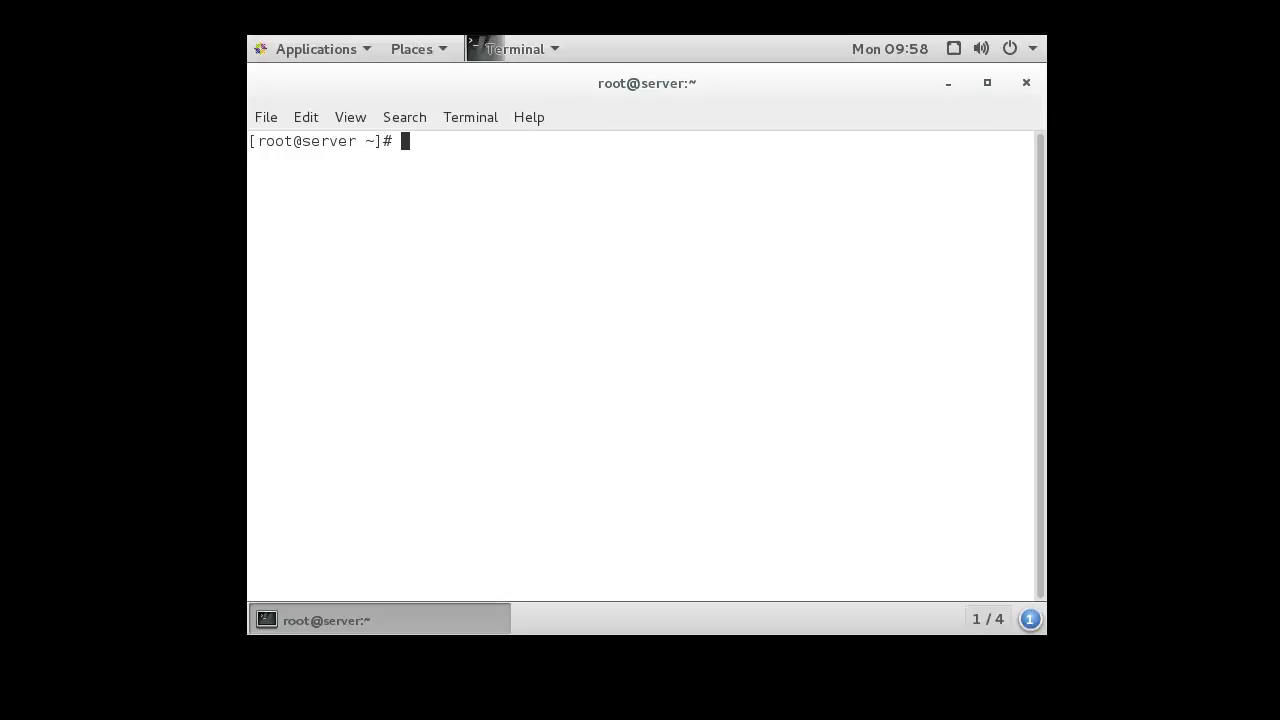
Install net-snmp and net-snmp-utils with yum, confirming the transaction with y
type("yum")
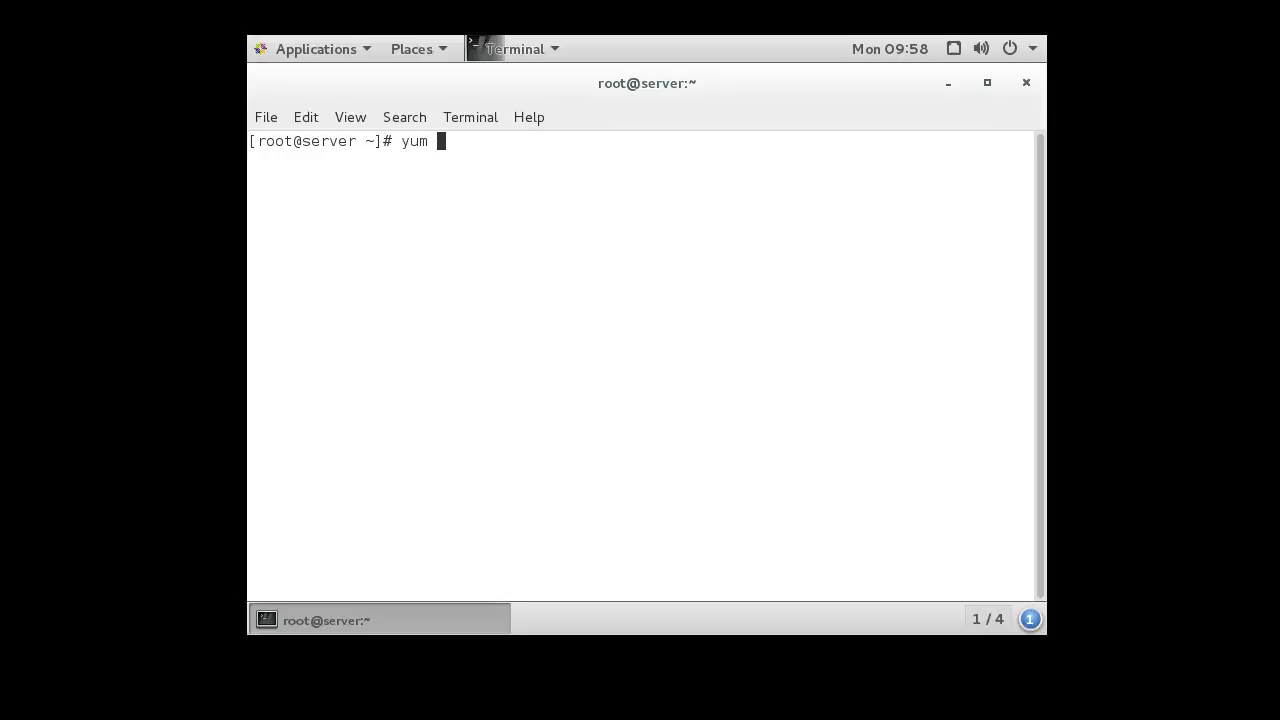
type("install net")
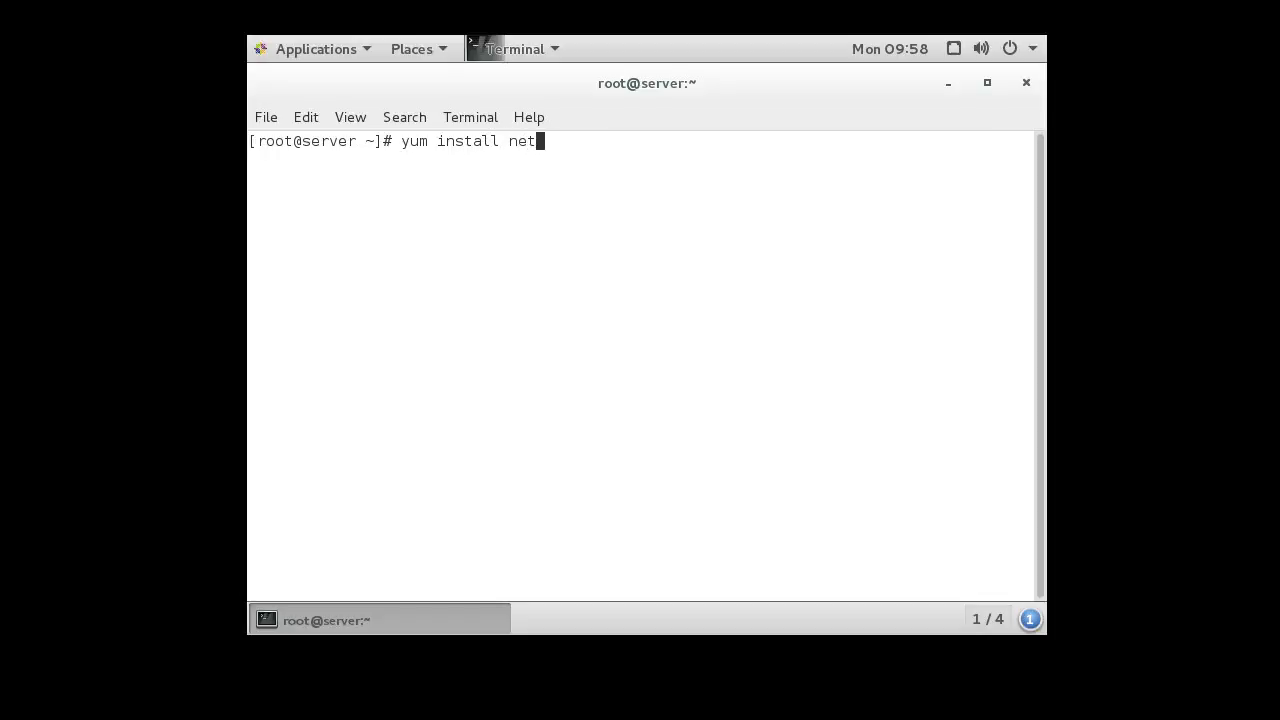
type("-snmp n")
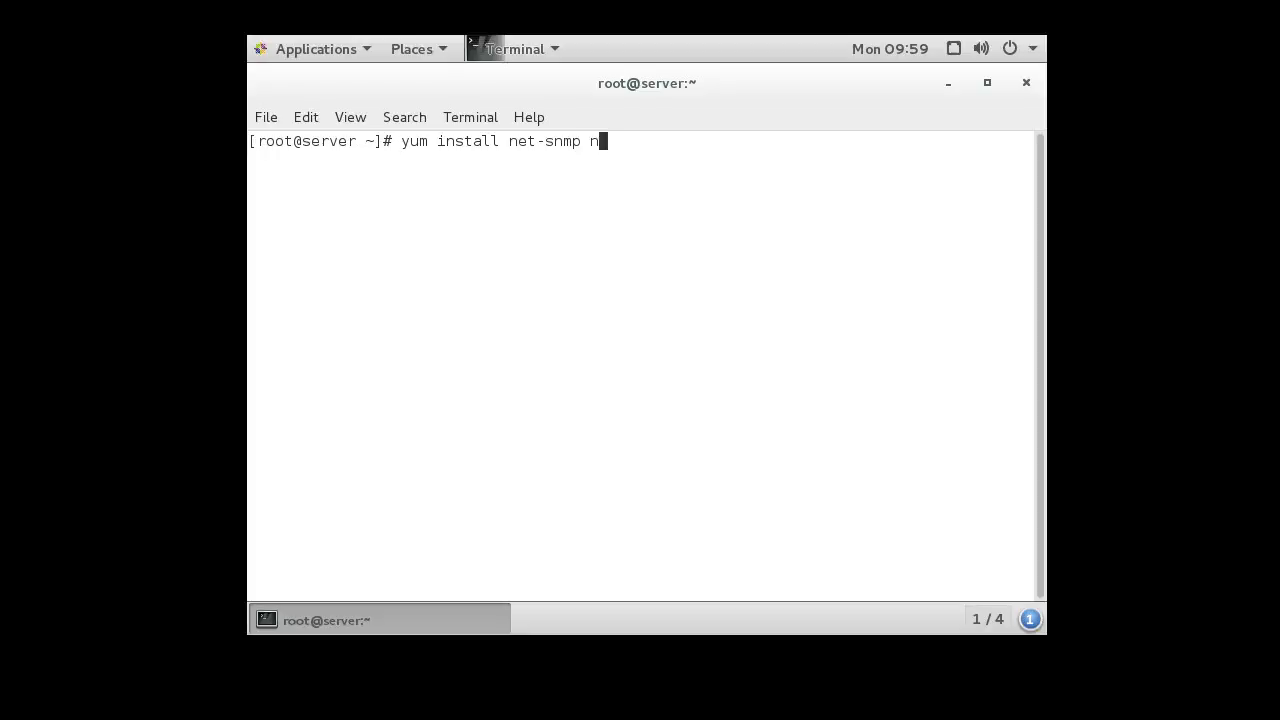
type("et-snmp")
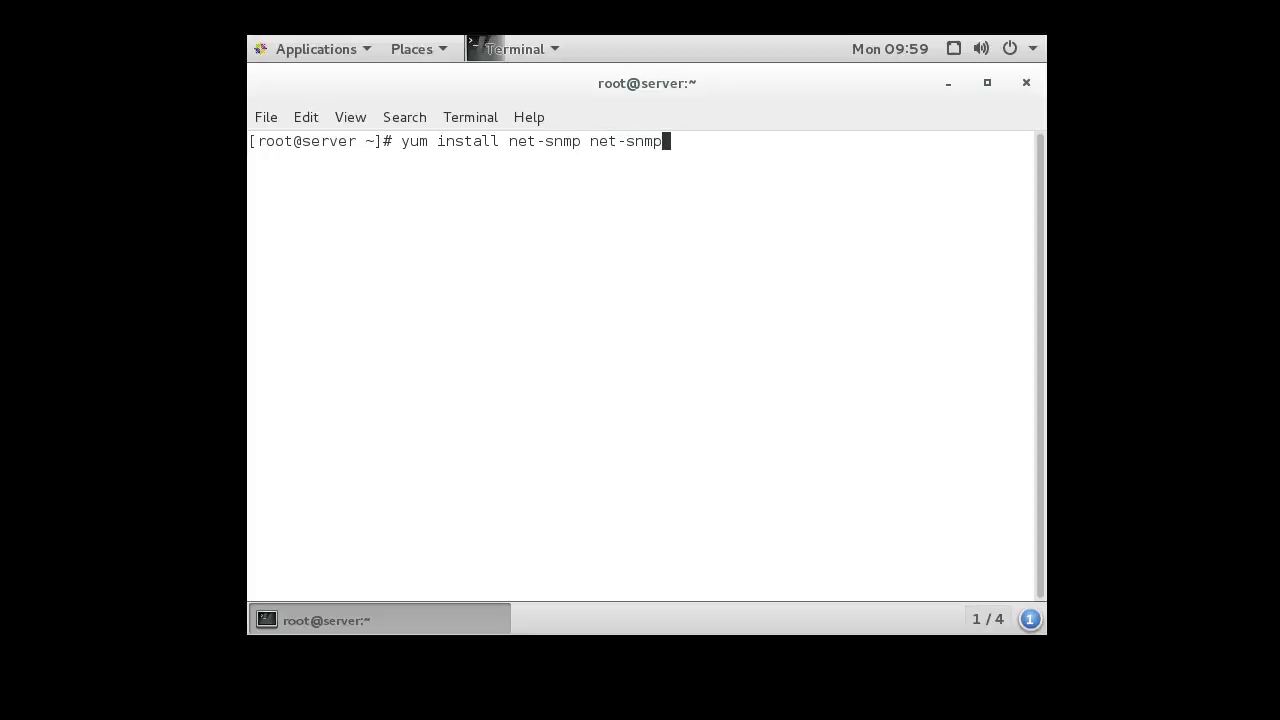
type("-utils")
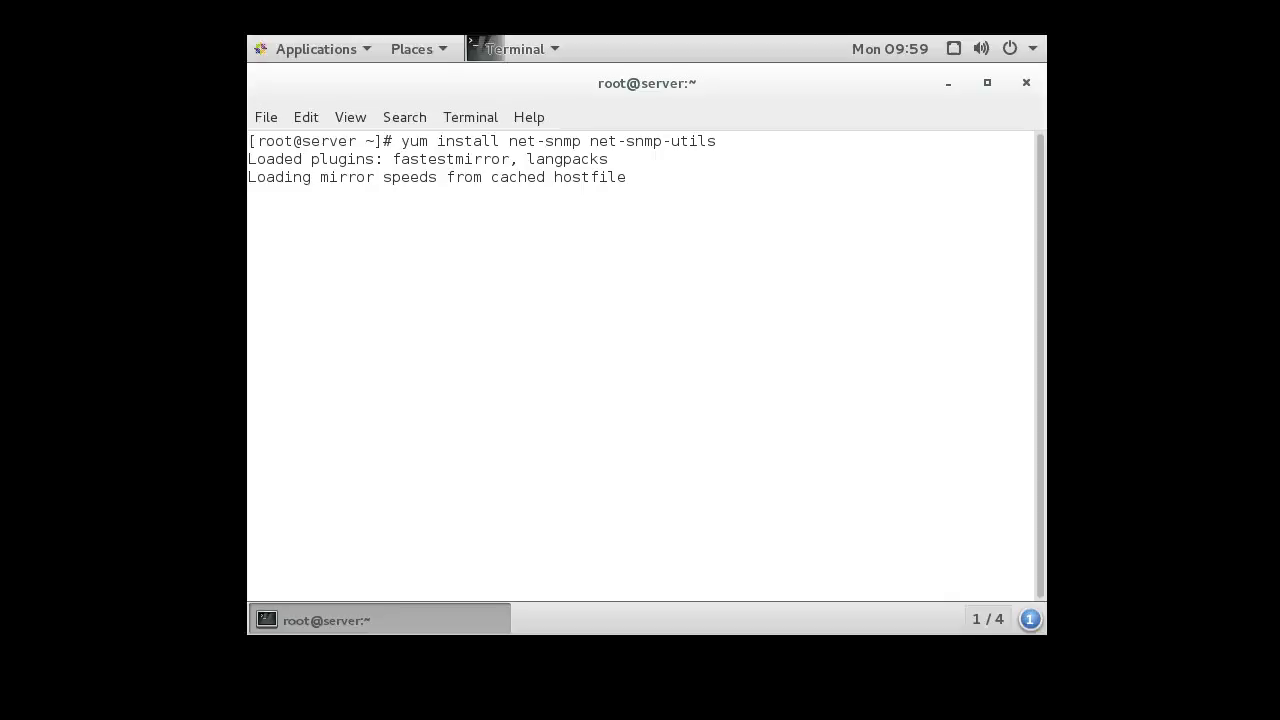
key("Return")
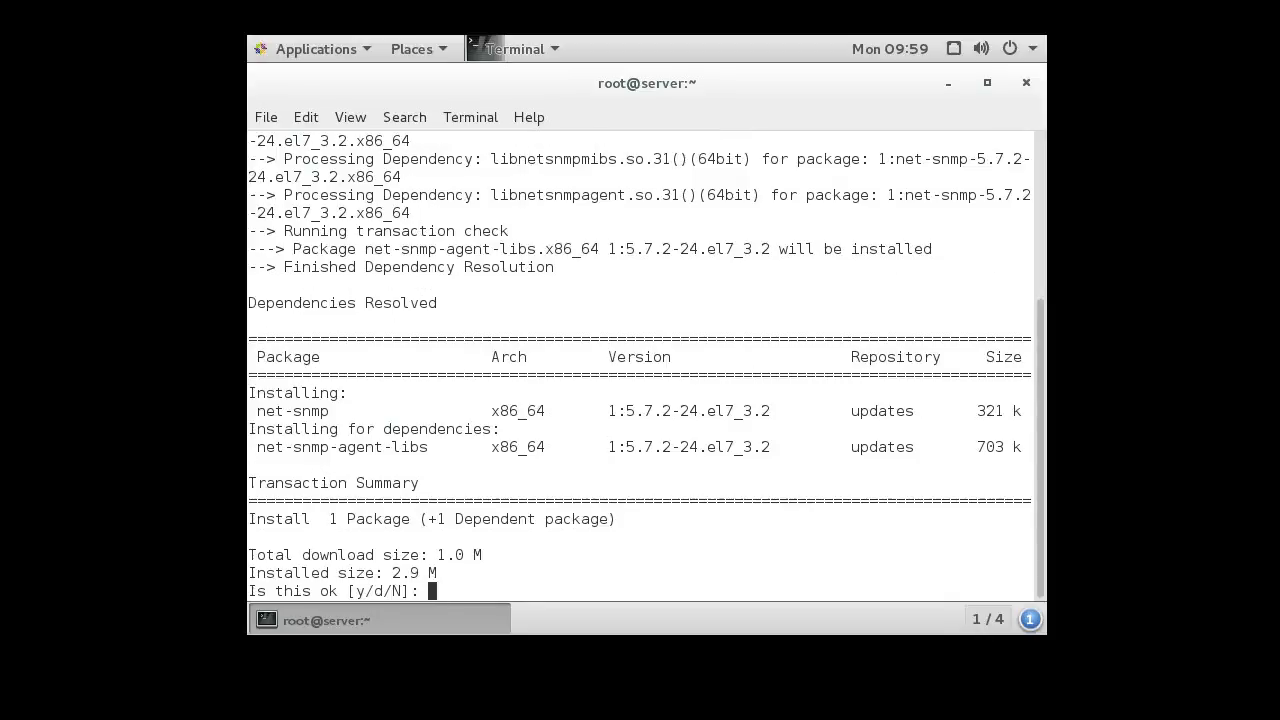
type("y")
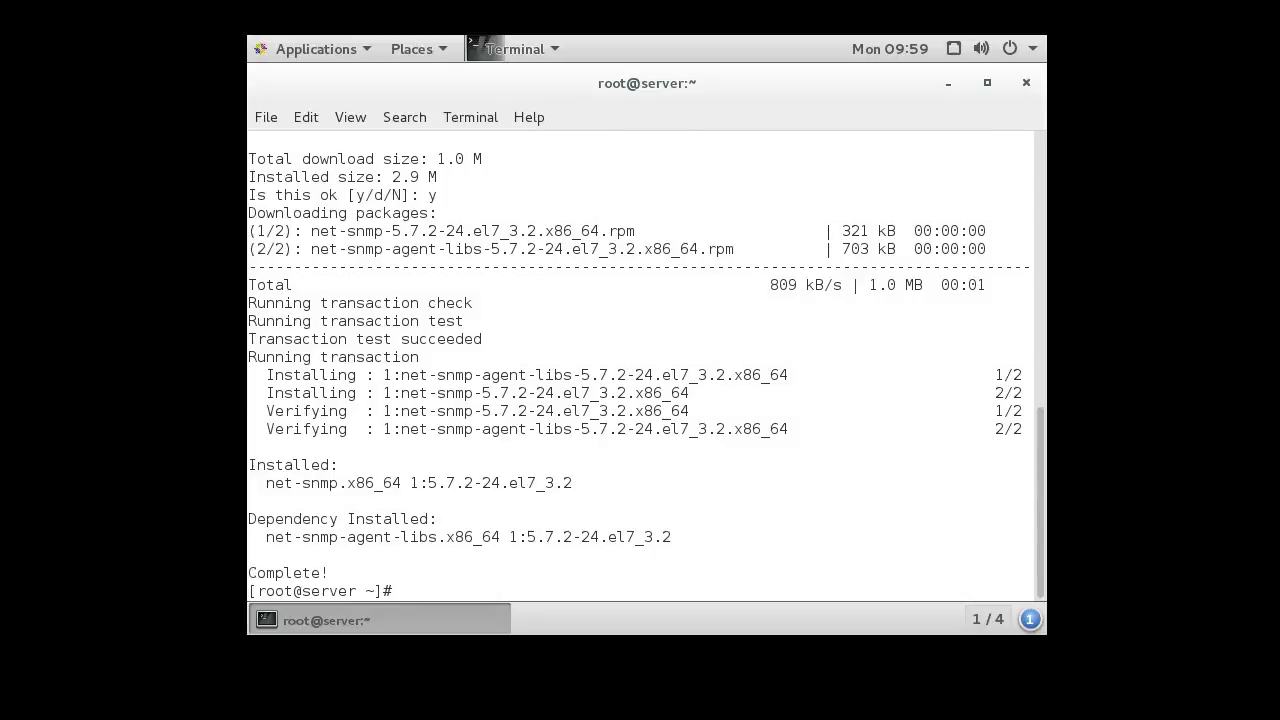
Change into /etc/snmp and list its contents, revealing snmpd.conf and snmptrapd.conf
type("cd")
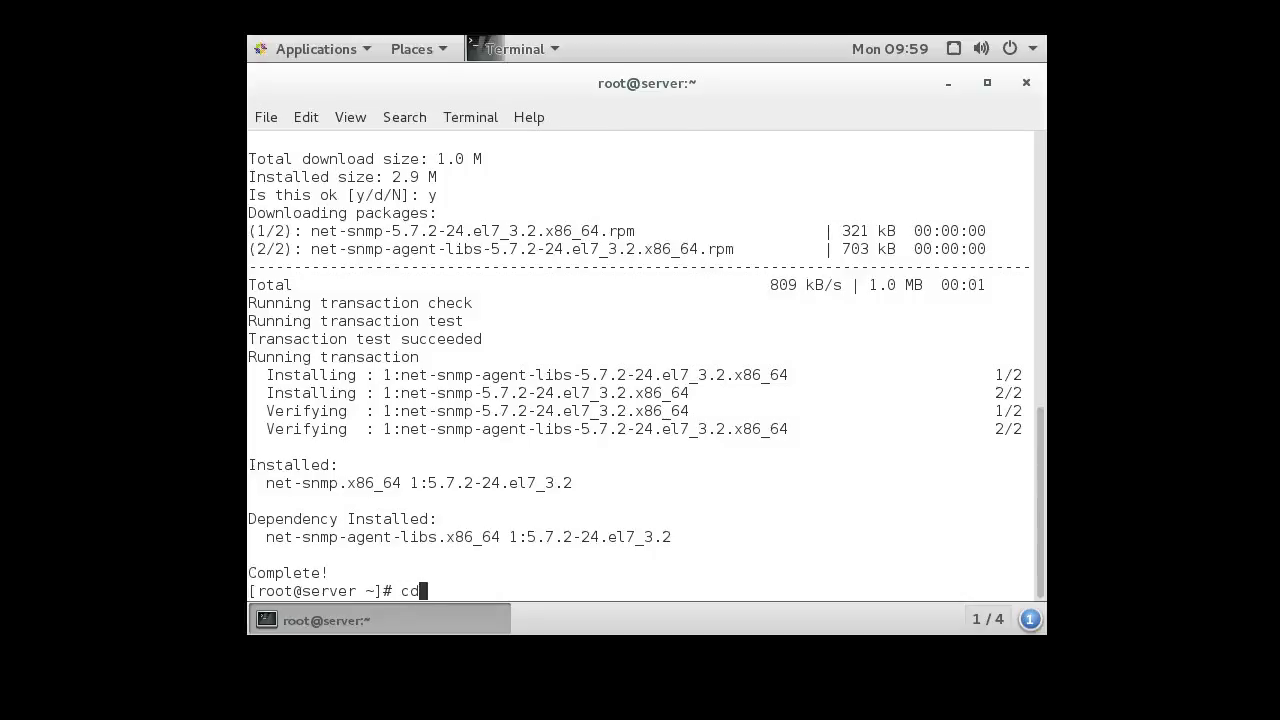
type("/etc/snmp/")
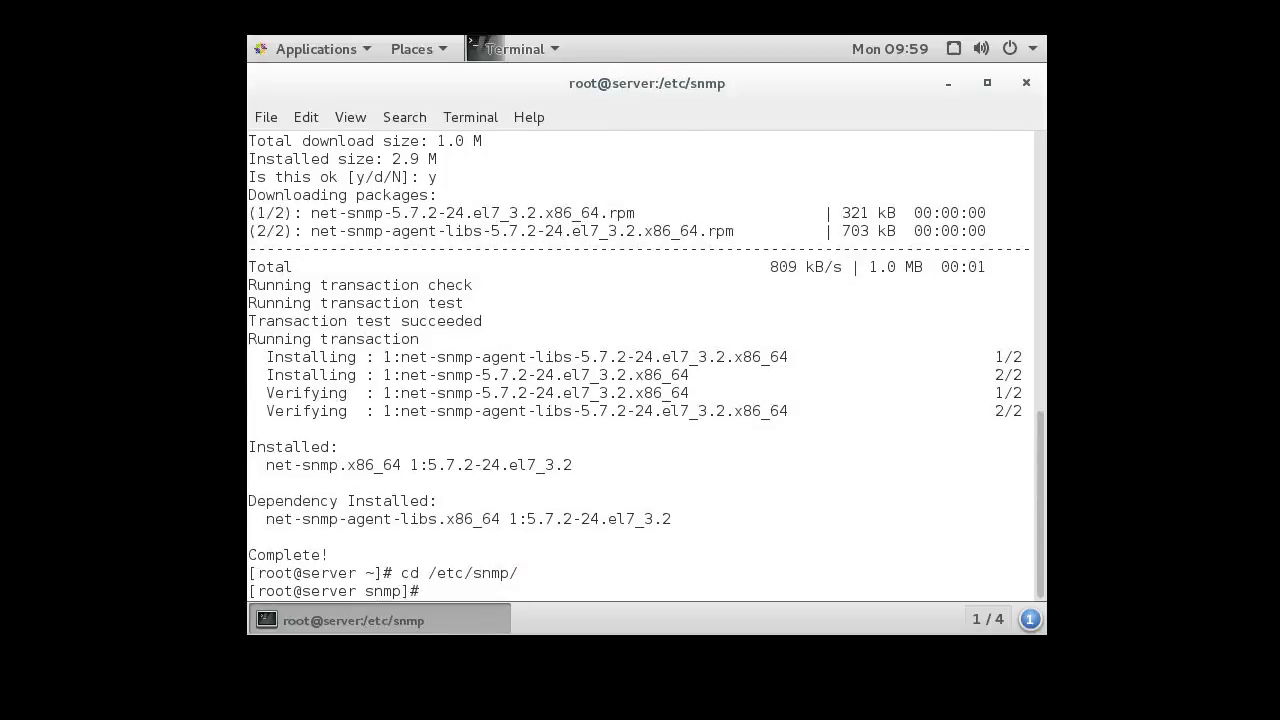
type("ls -al")
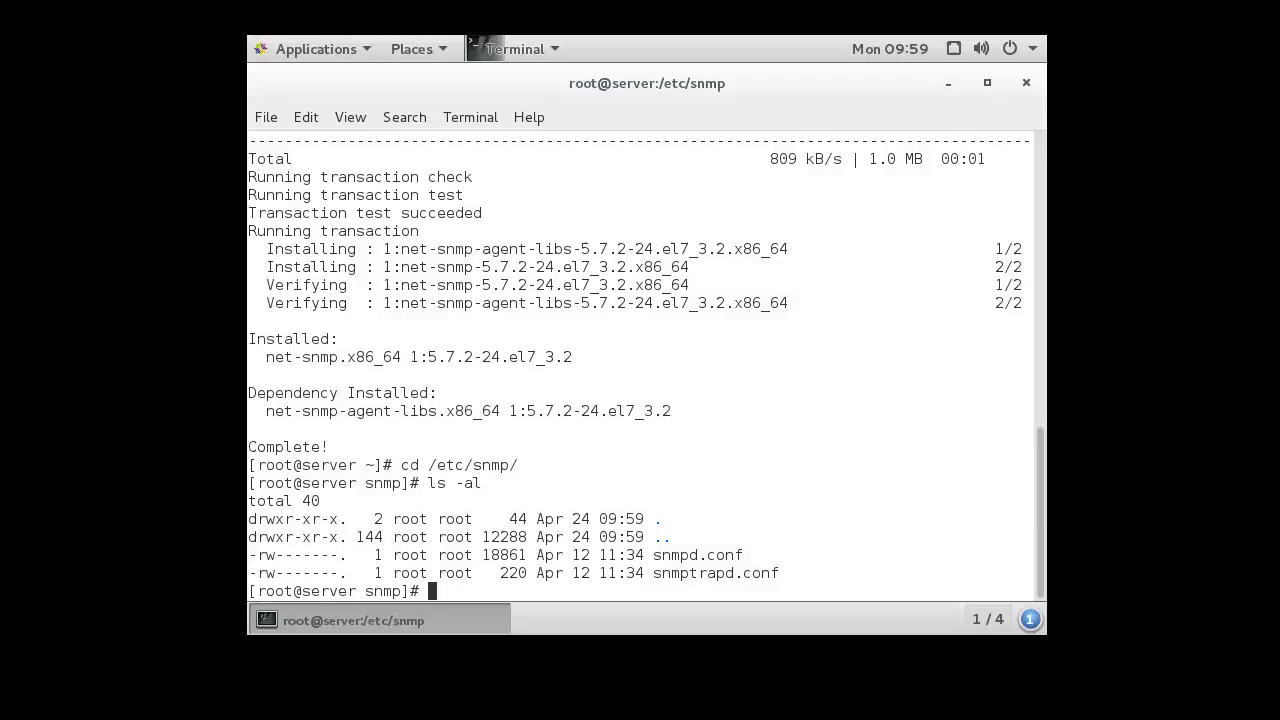
type("nano")
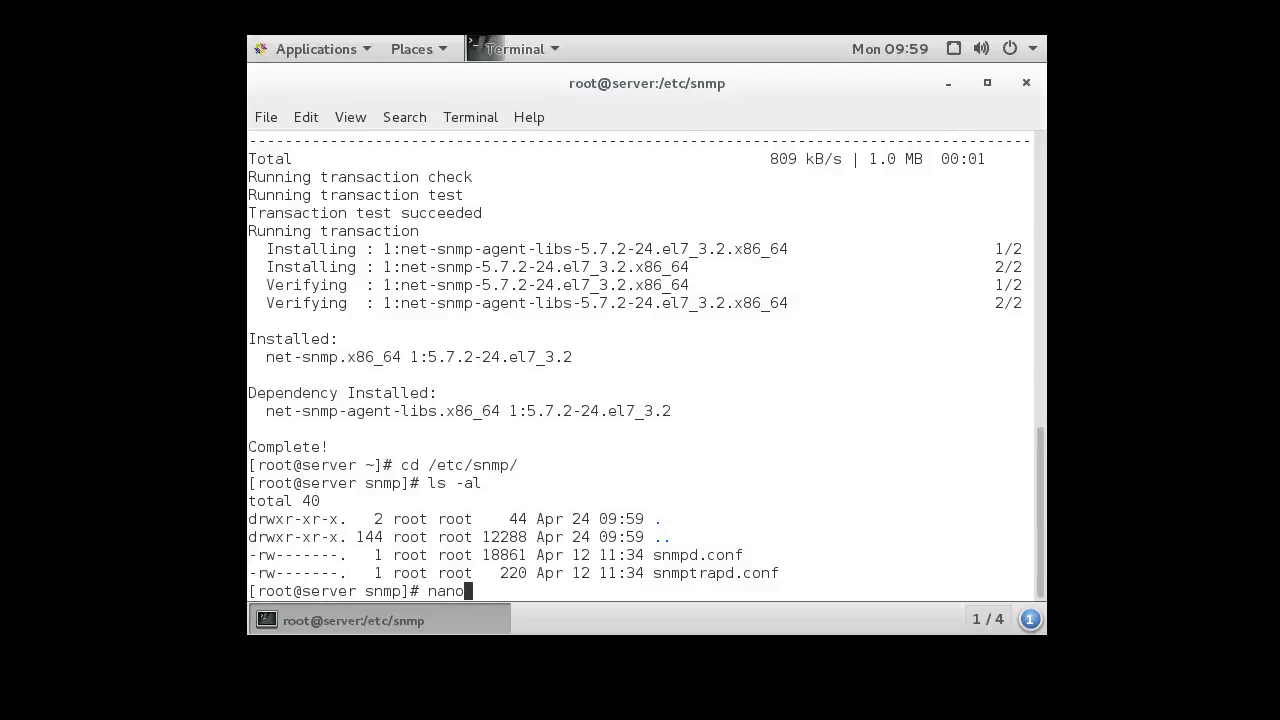
type("snmp")
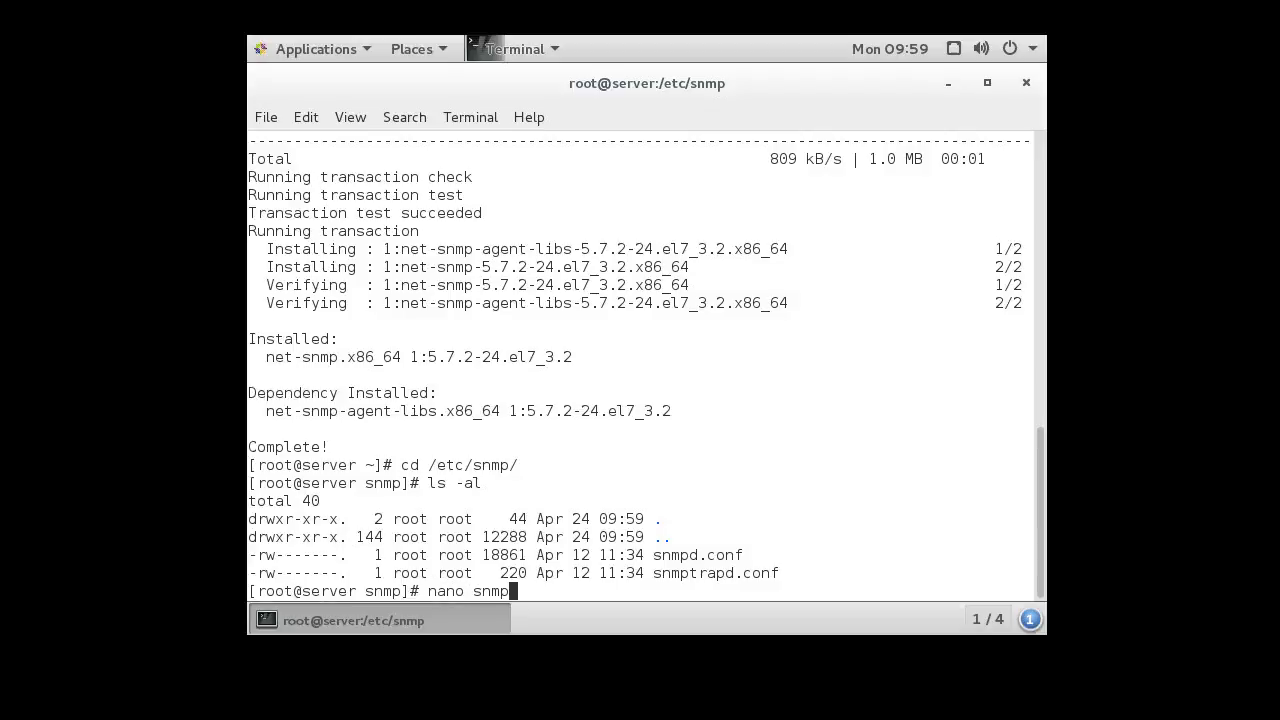
type("d.conf")
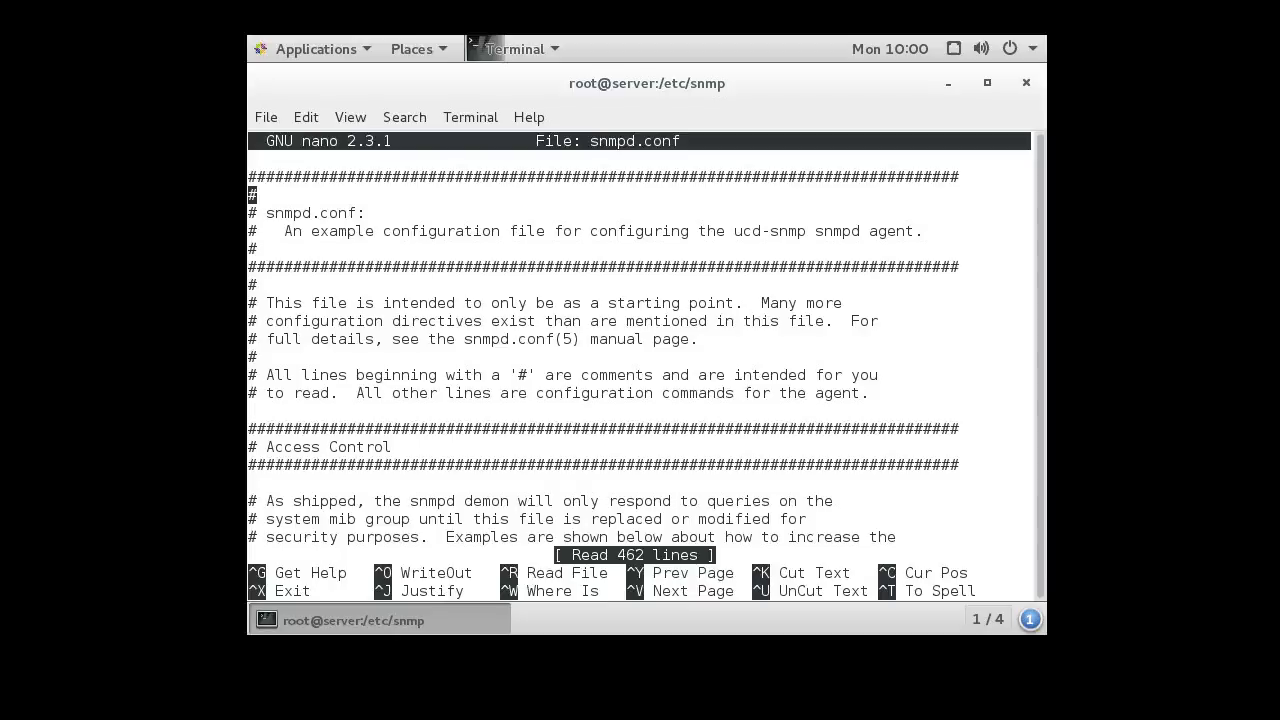
scroll("down", 3)
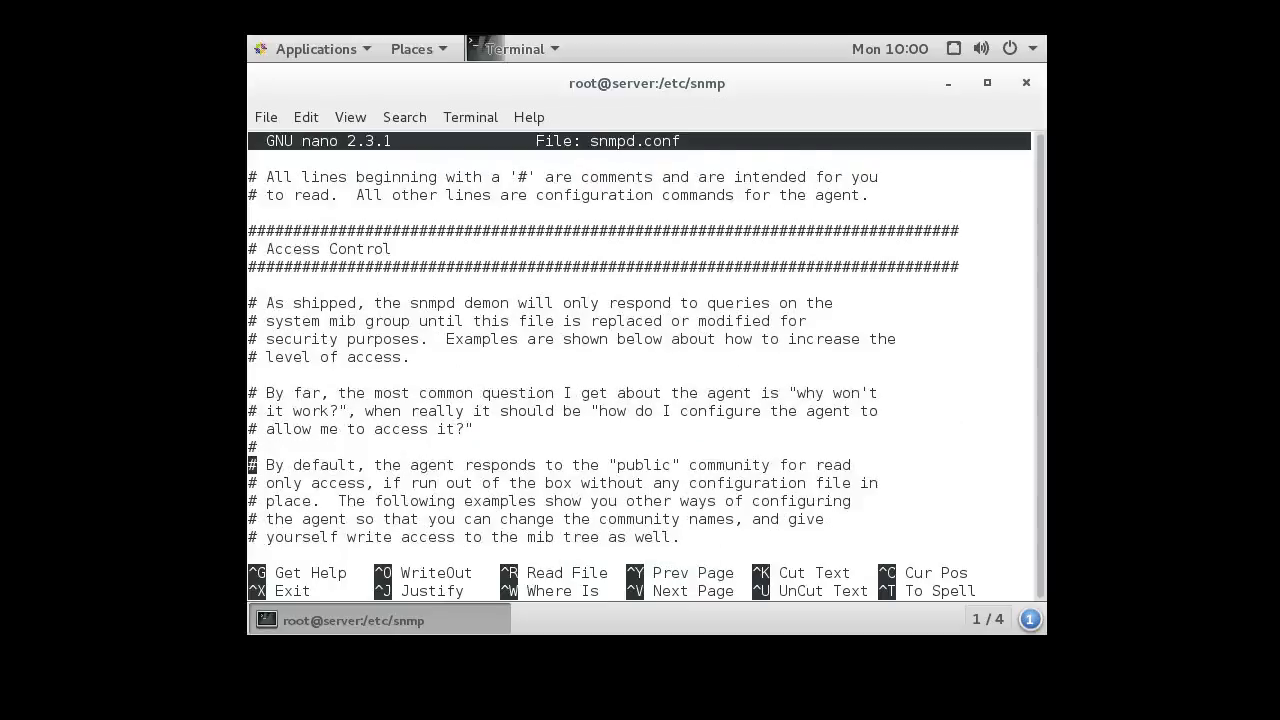
scroll("down", 3)
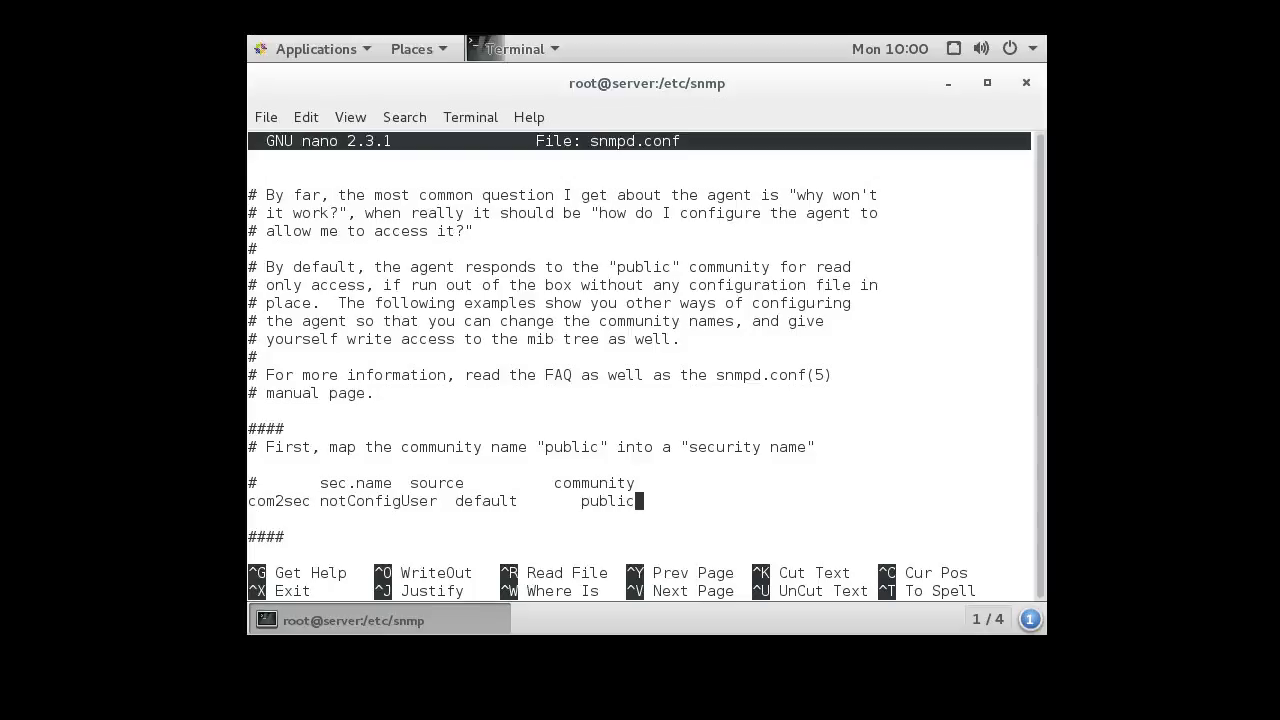
key("BackSpace")
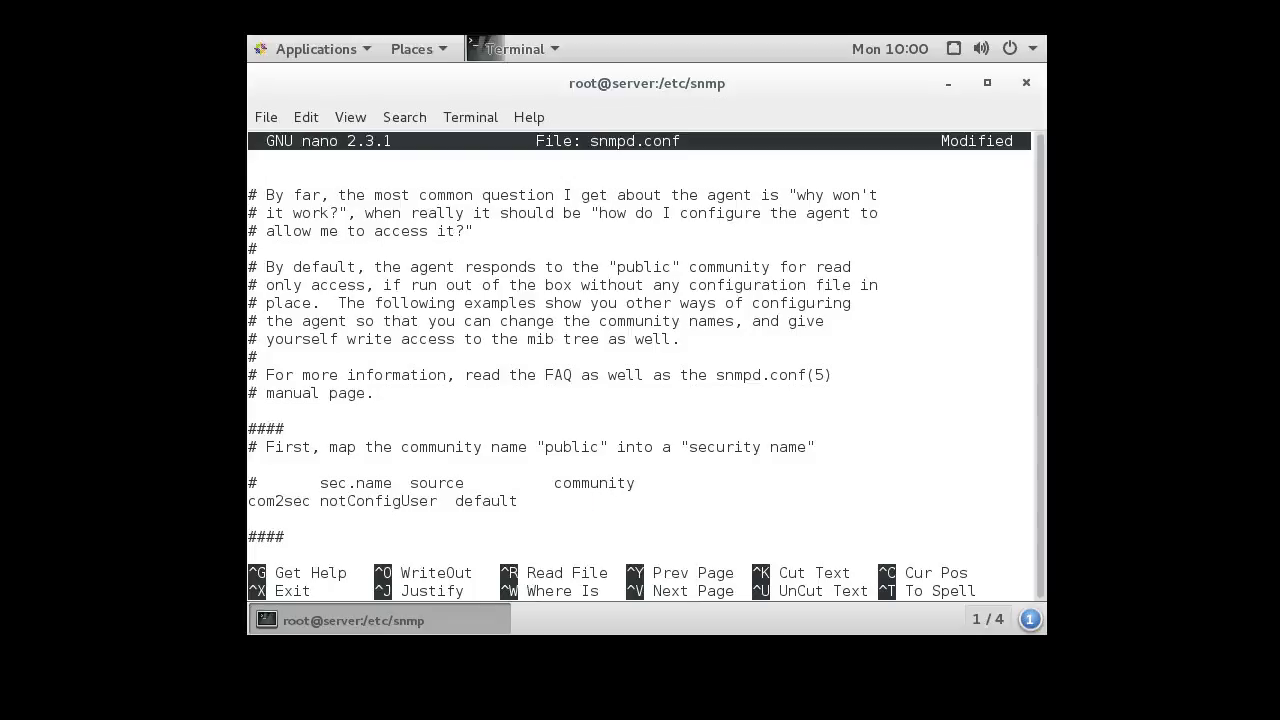
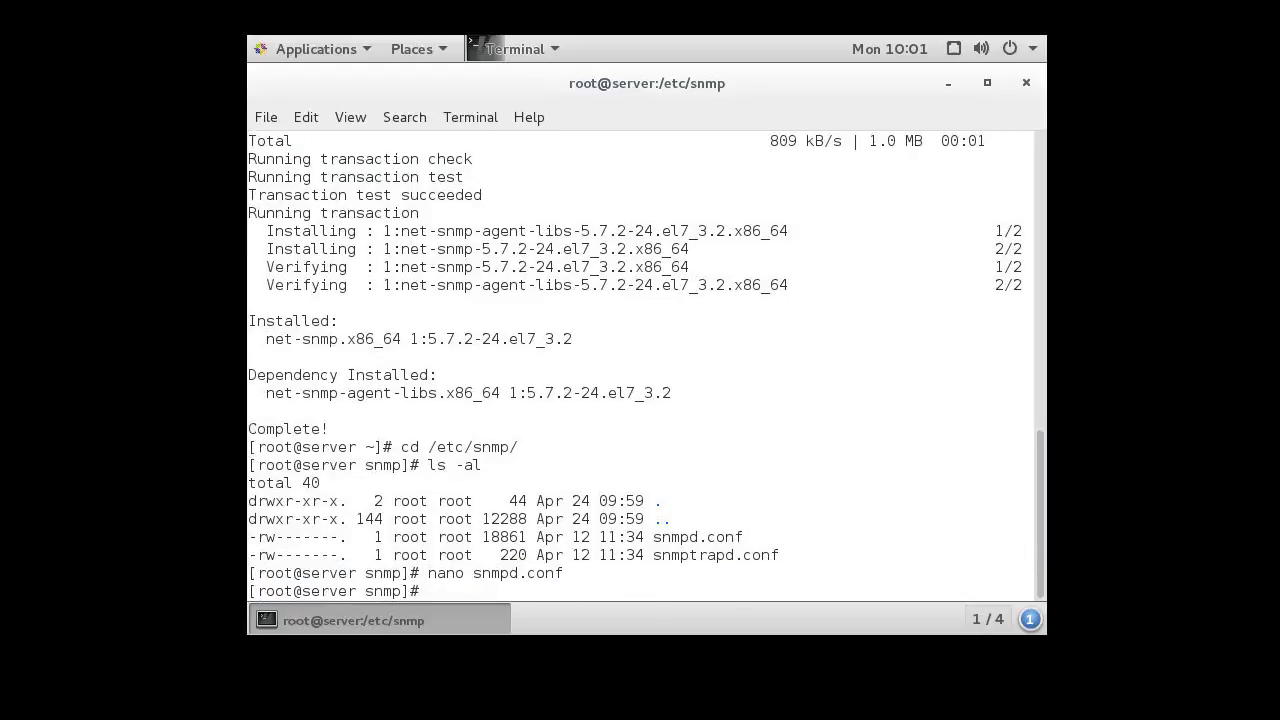
Start the snmpd service with systemctl and enable it at boot
type("systemctl")
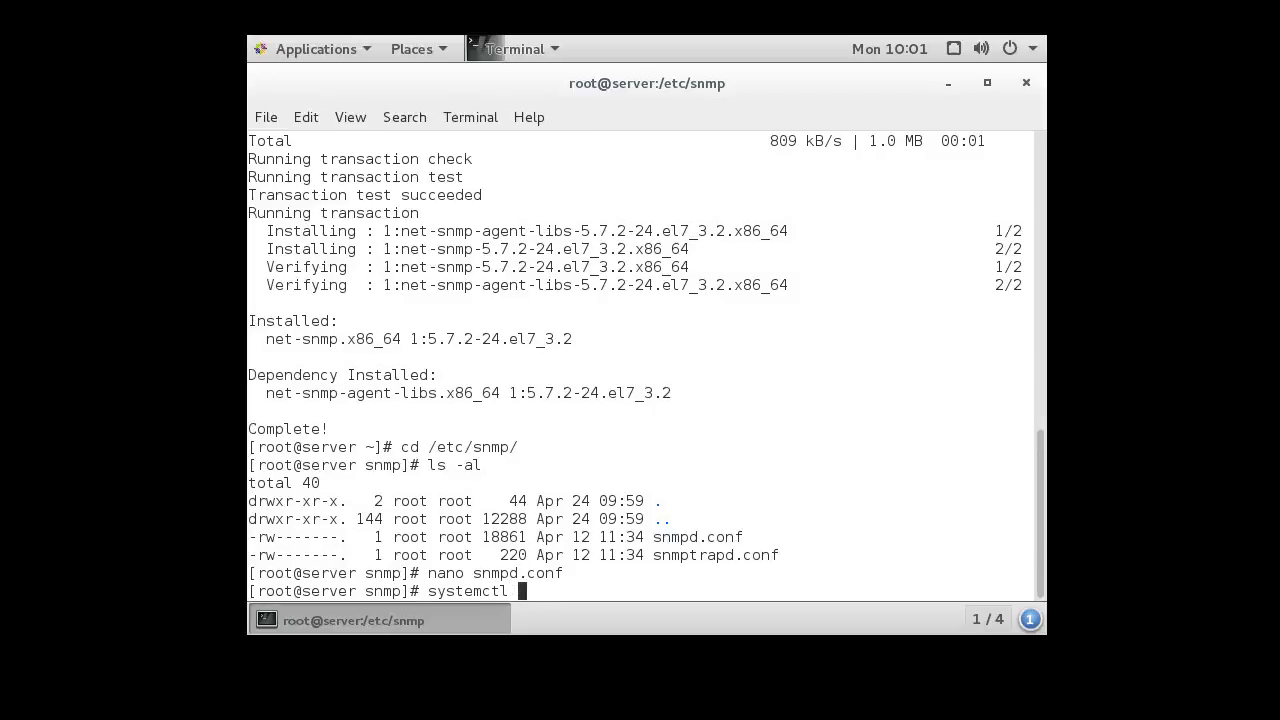
type("start snmpd")
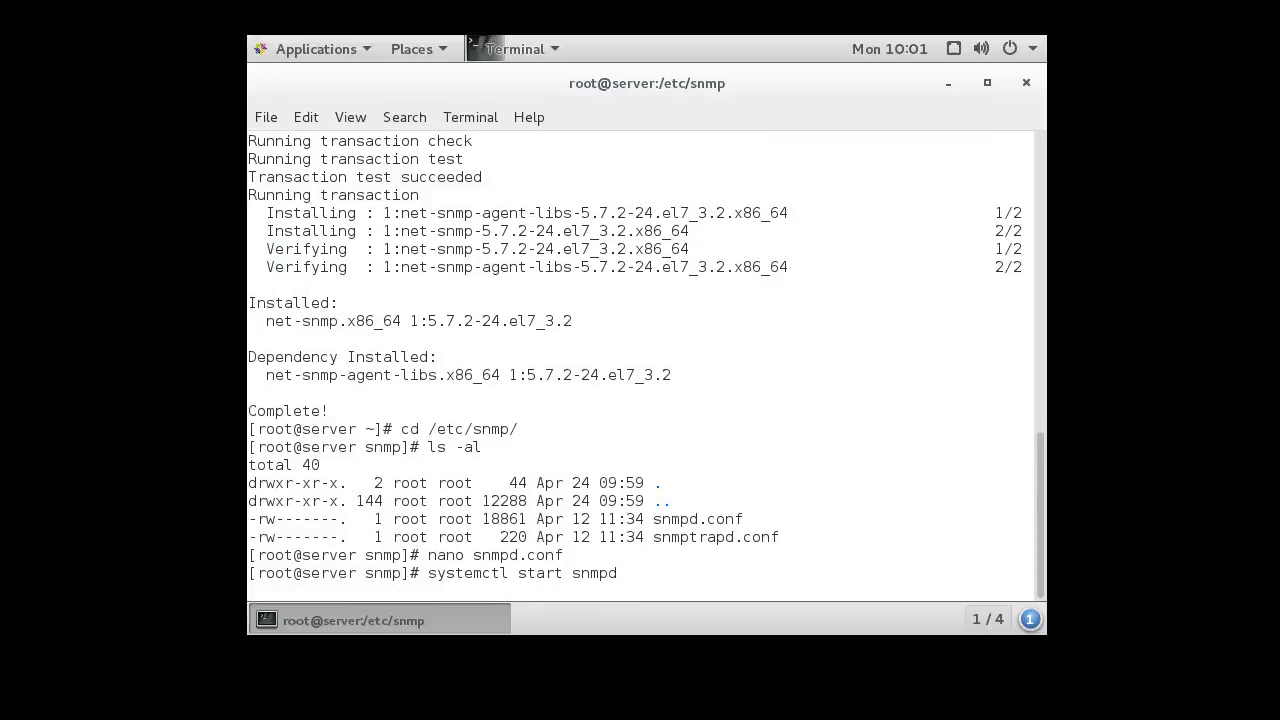
key("Return")
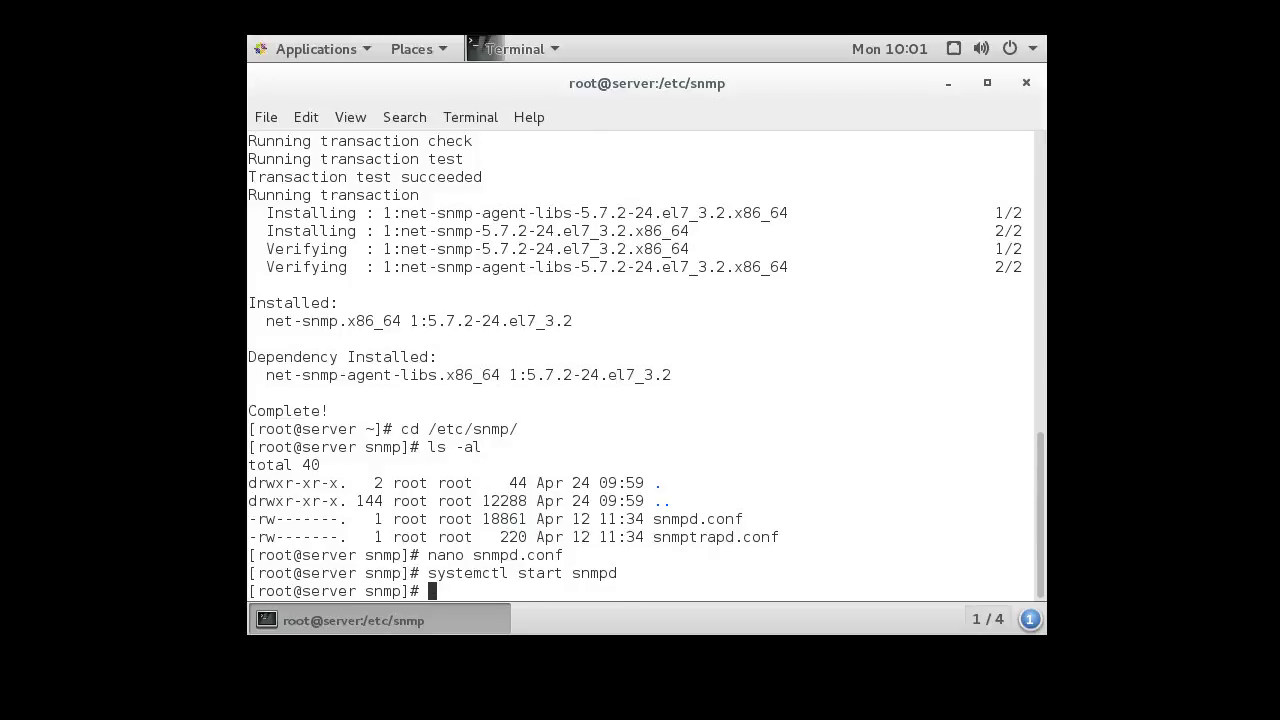
type("systemctl sta snmpd")
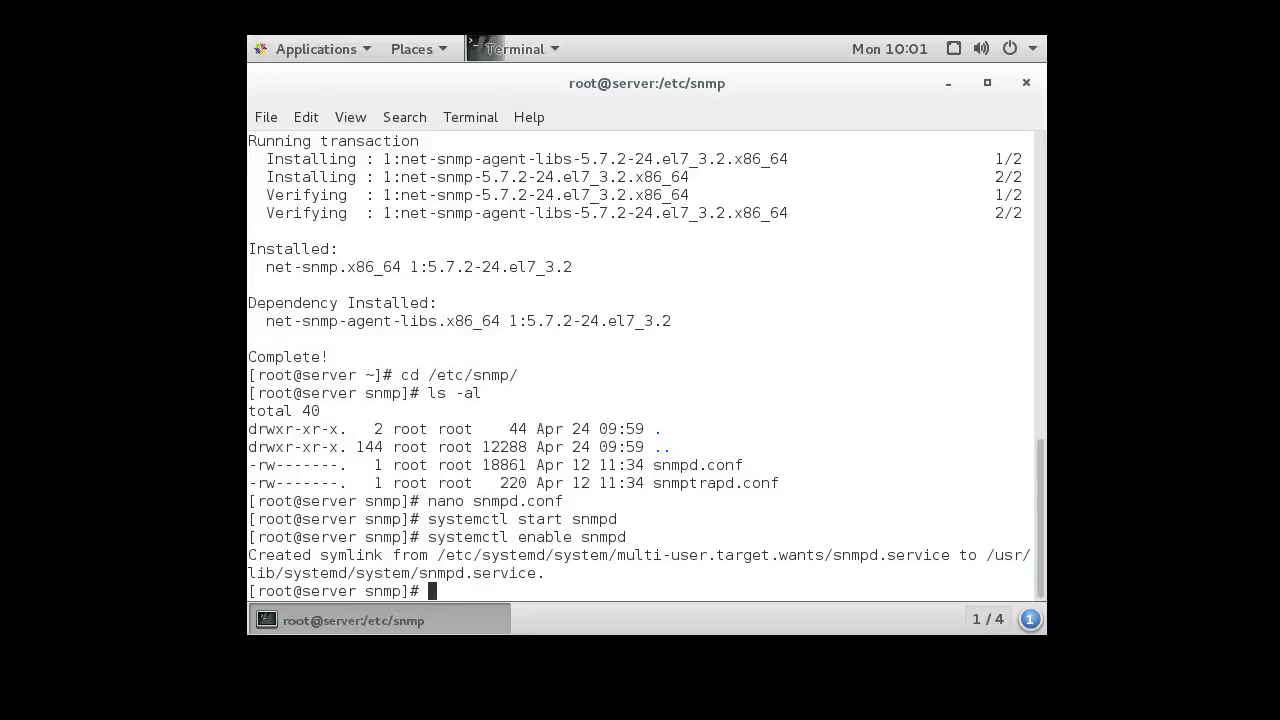
Allow the snmp service through the firewall with firewall-cmd --add-service=snmp
type("firewall")
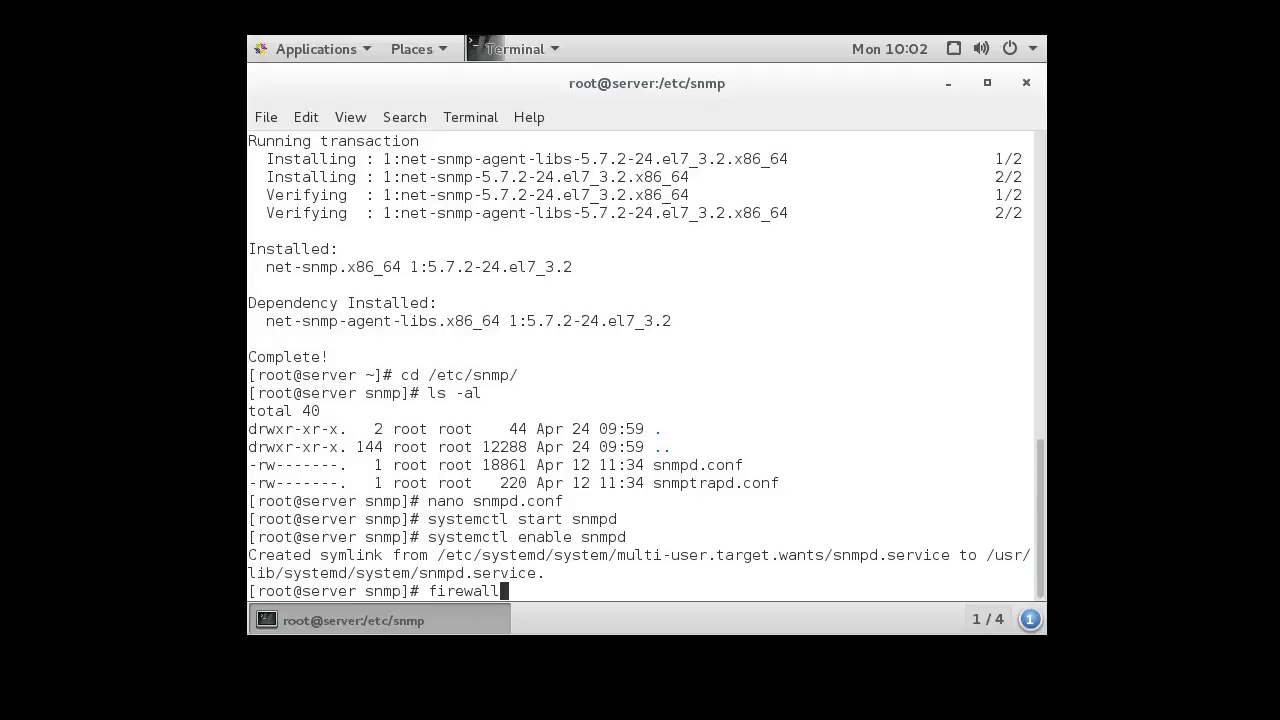
type("-cmd --")
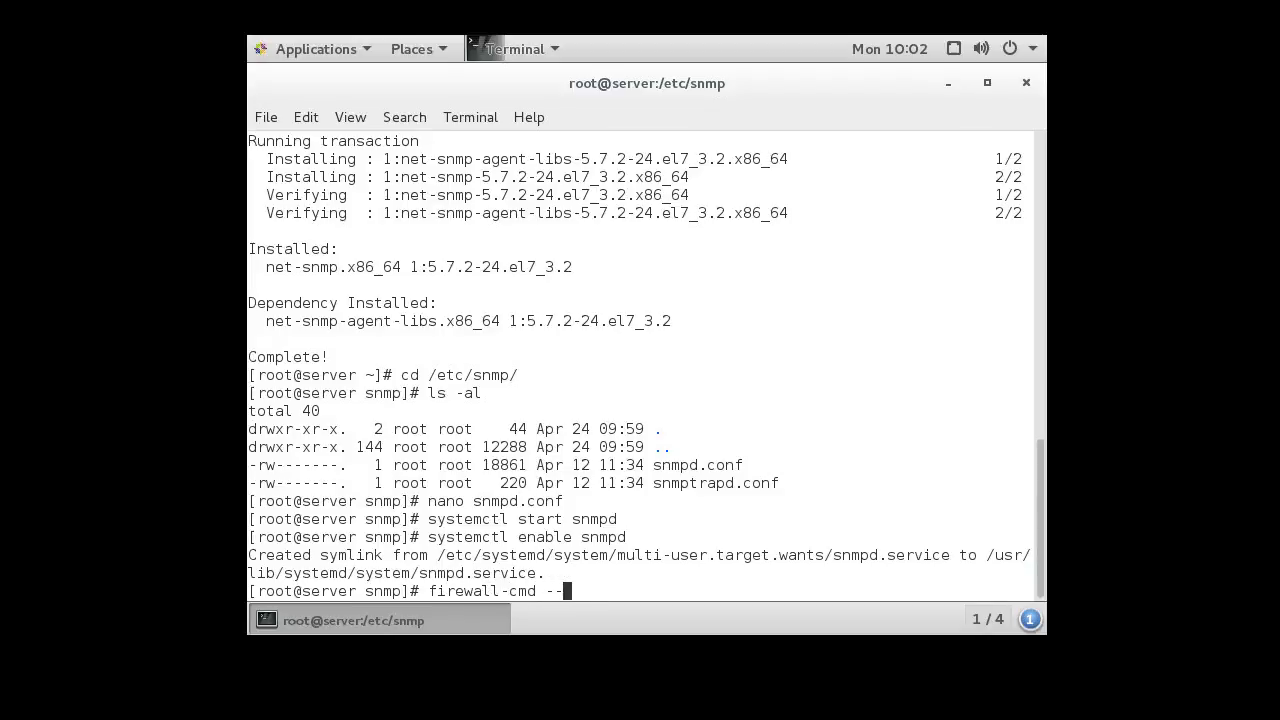
type("add-service")
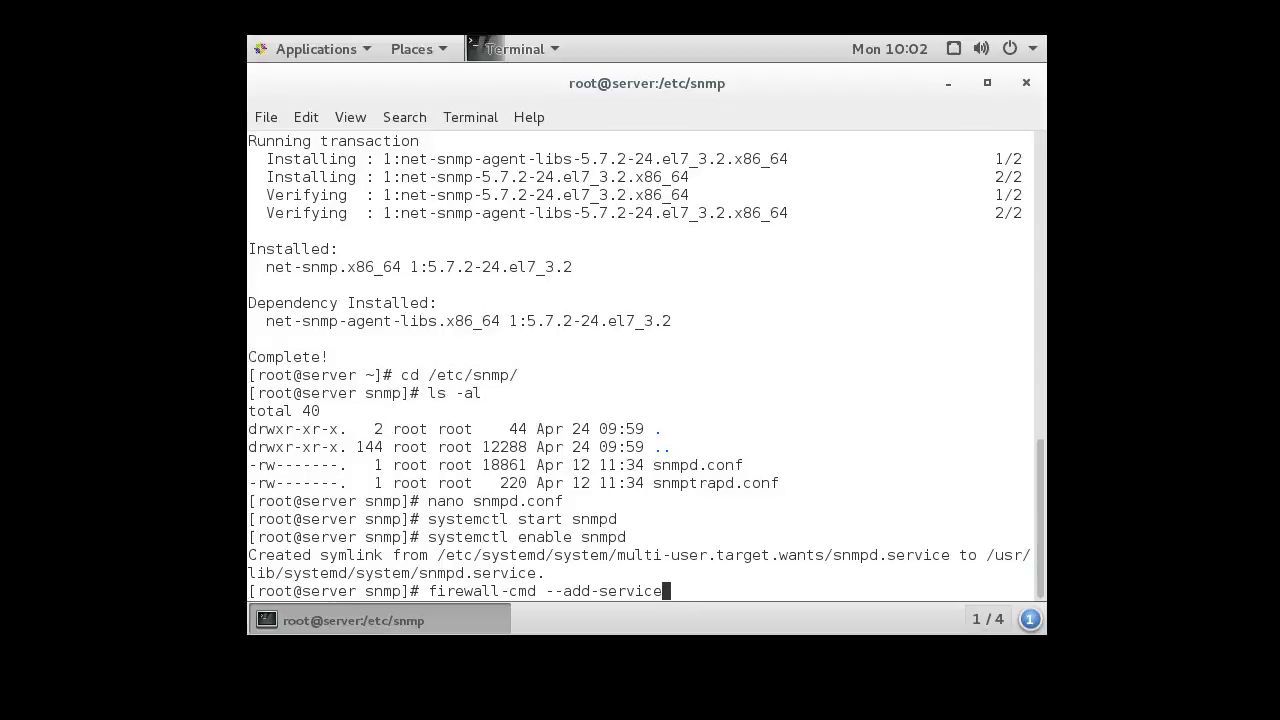
type("=snmp")
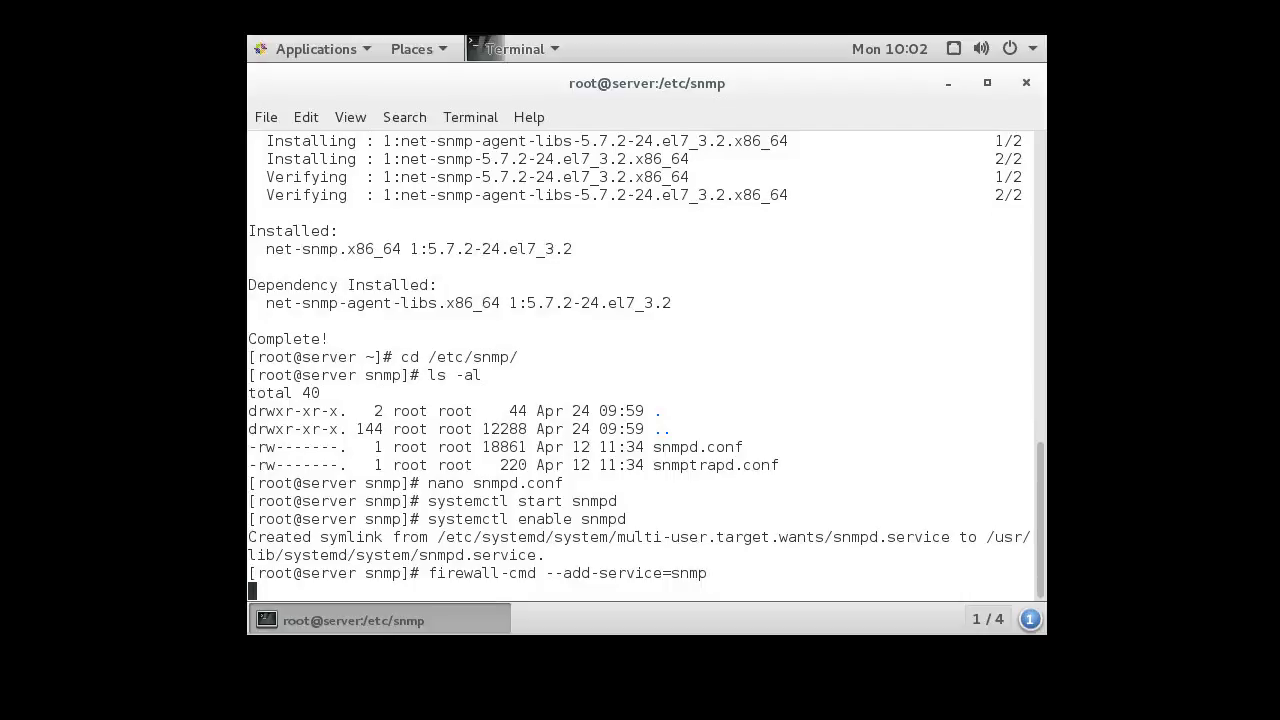
key("Return")
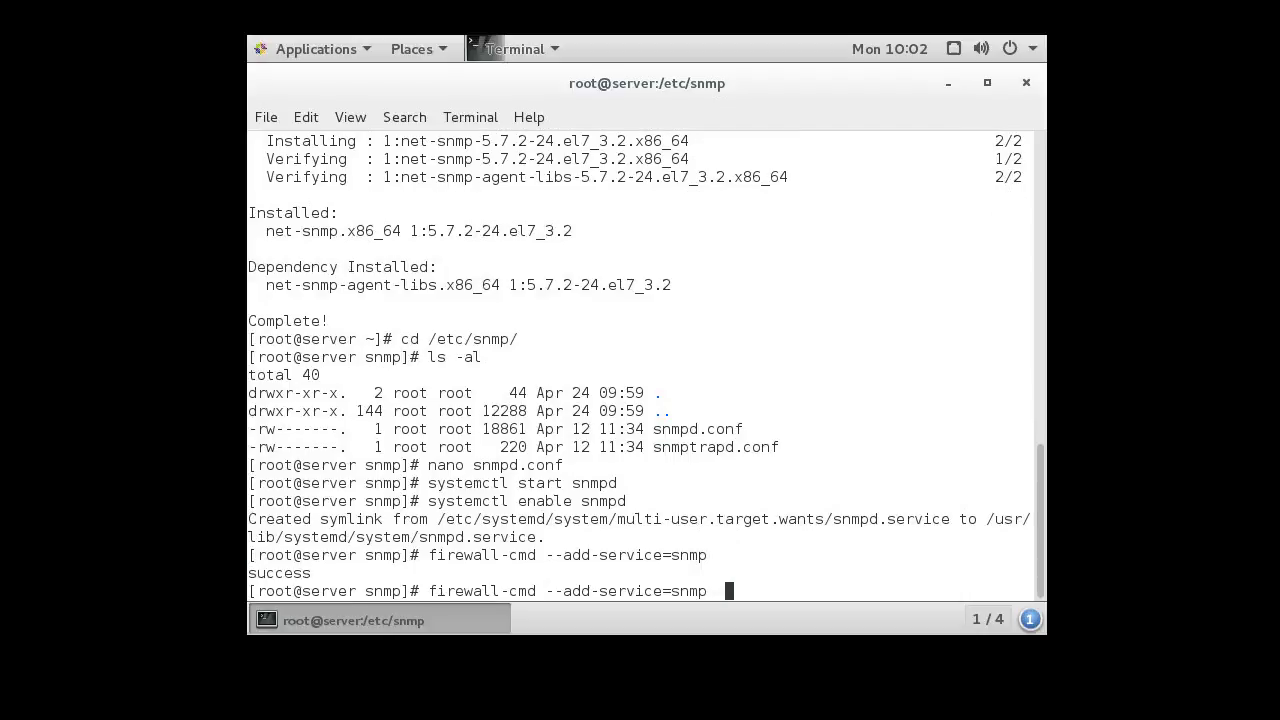
Repeat the firewall-cmd snmp rule with --permanent to persist it
type("--perma")
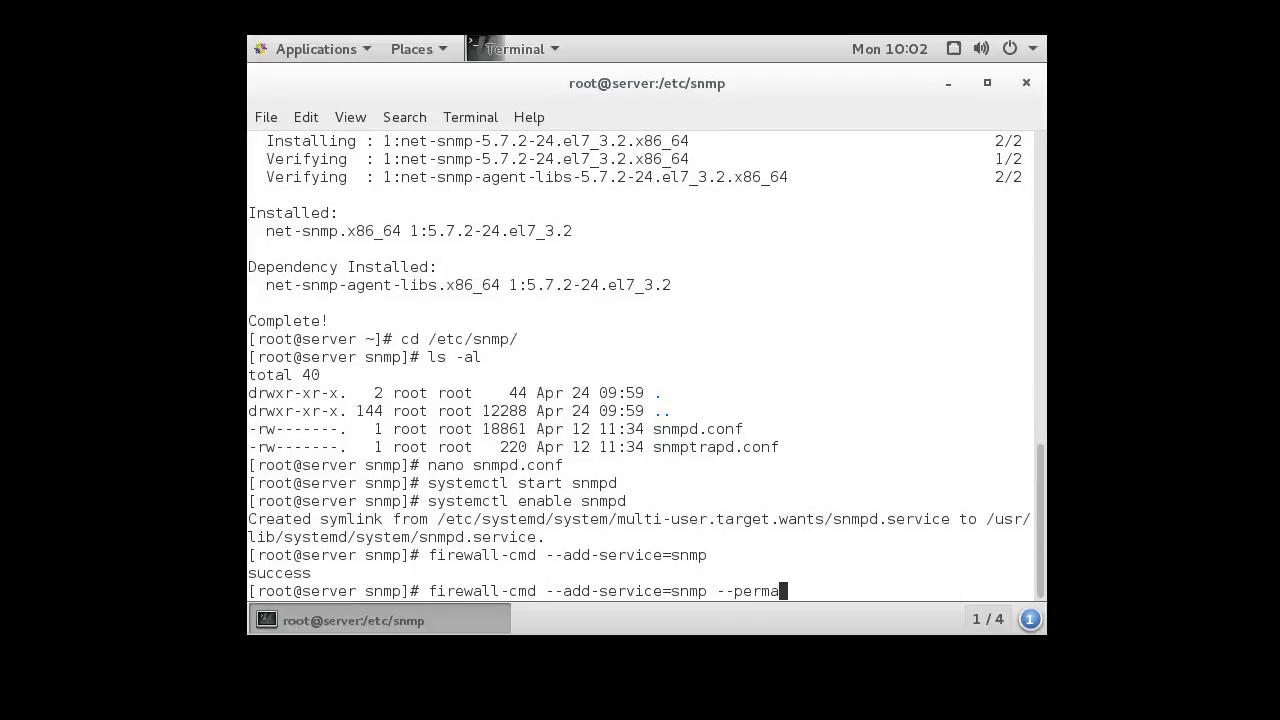
type("ne")
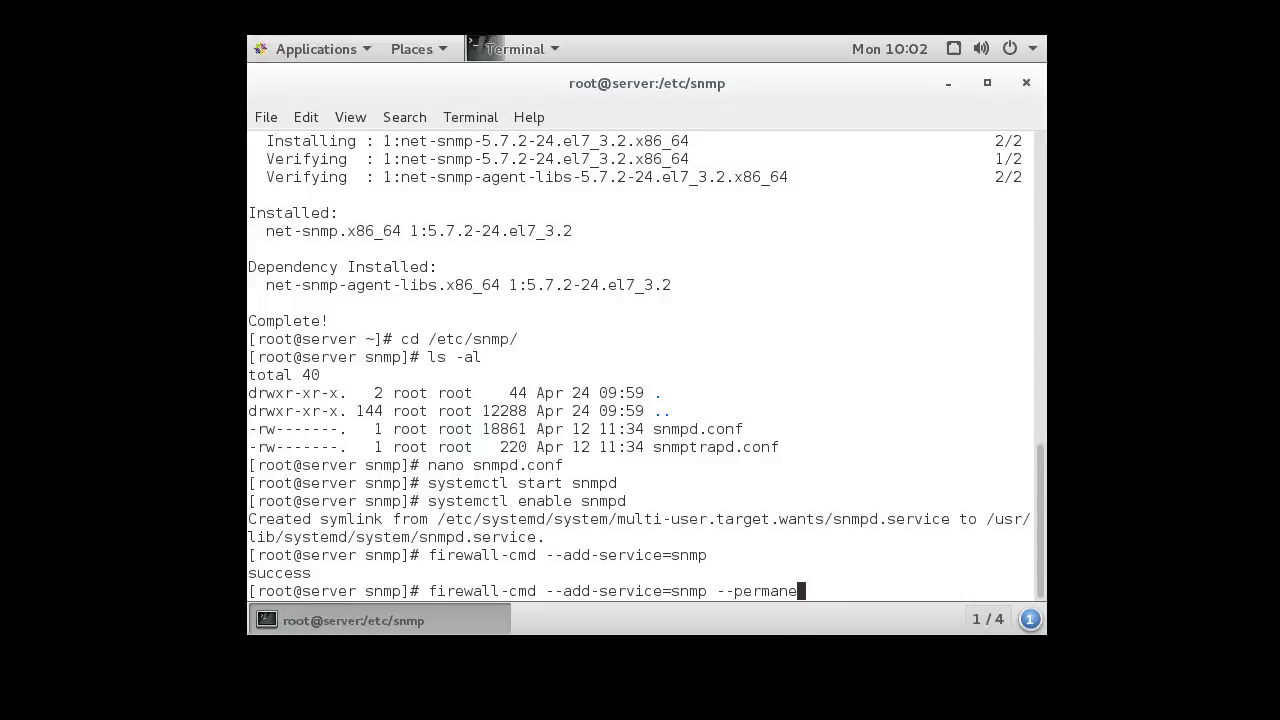
type("nt")
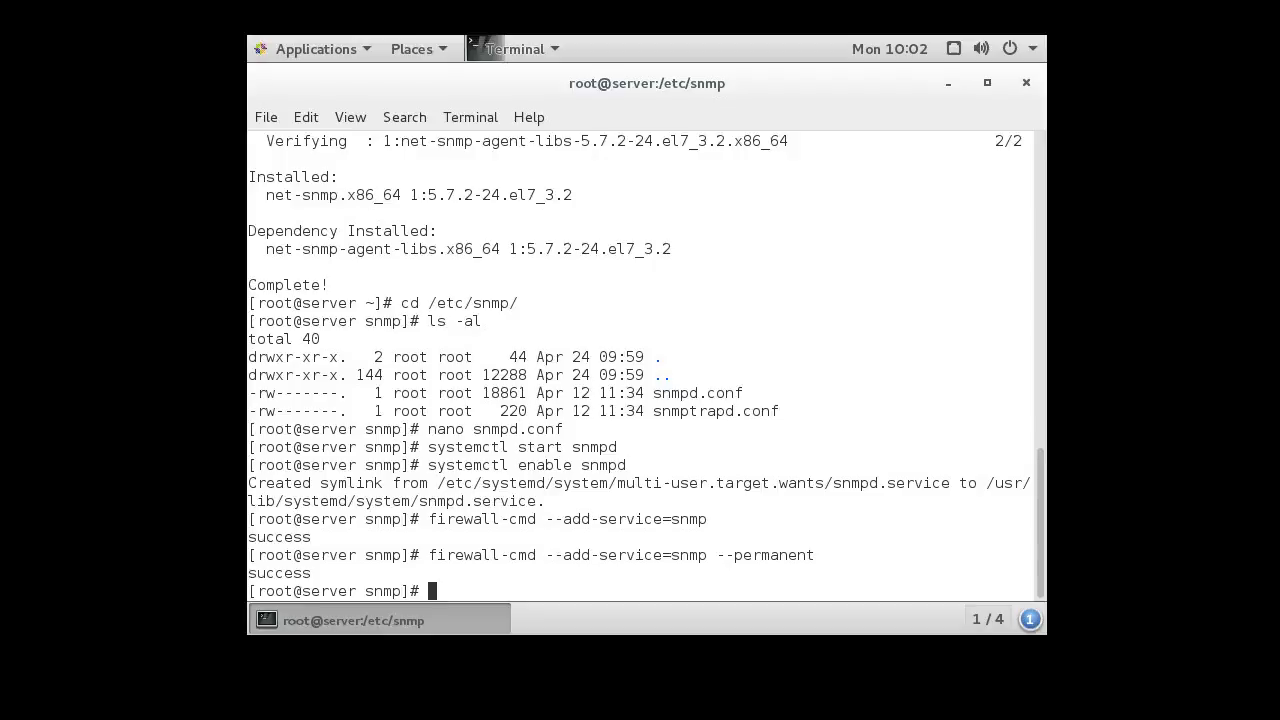
type("snmp")
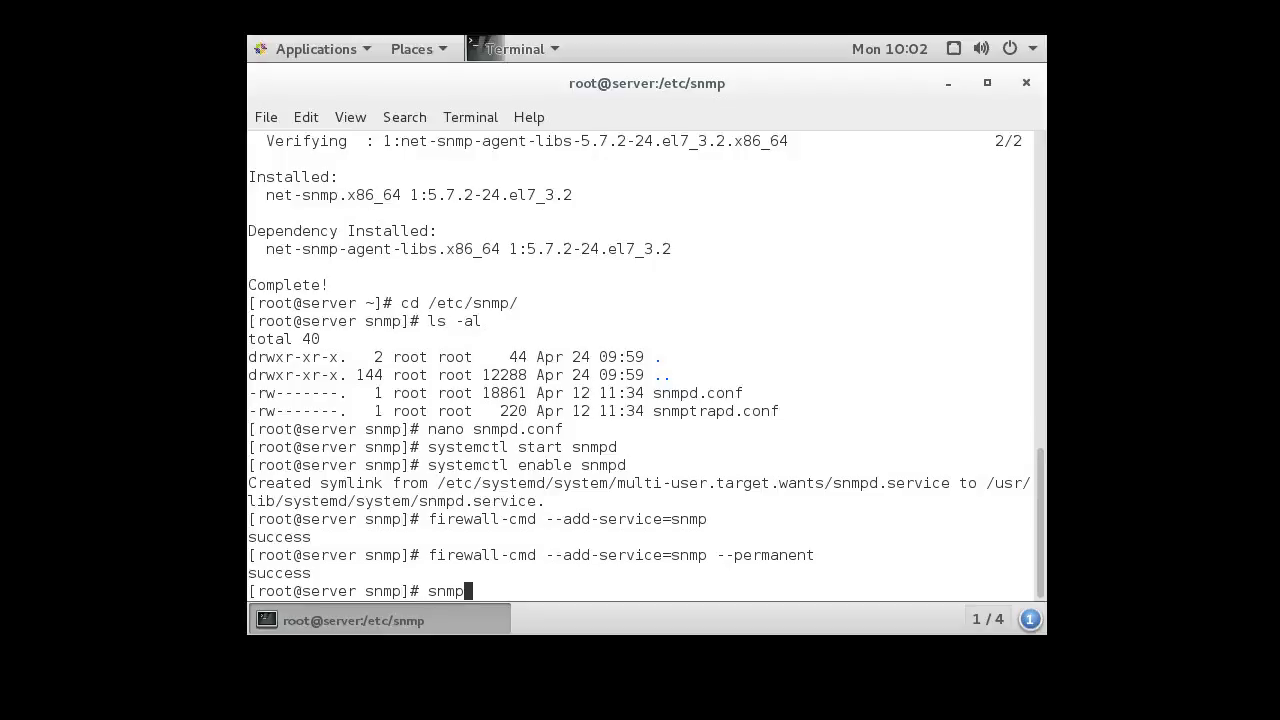
type("get")
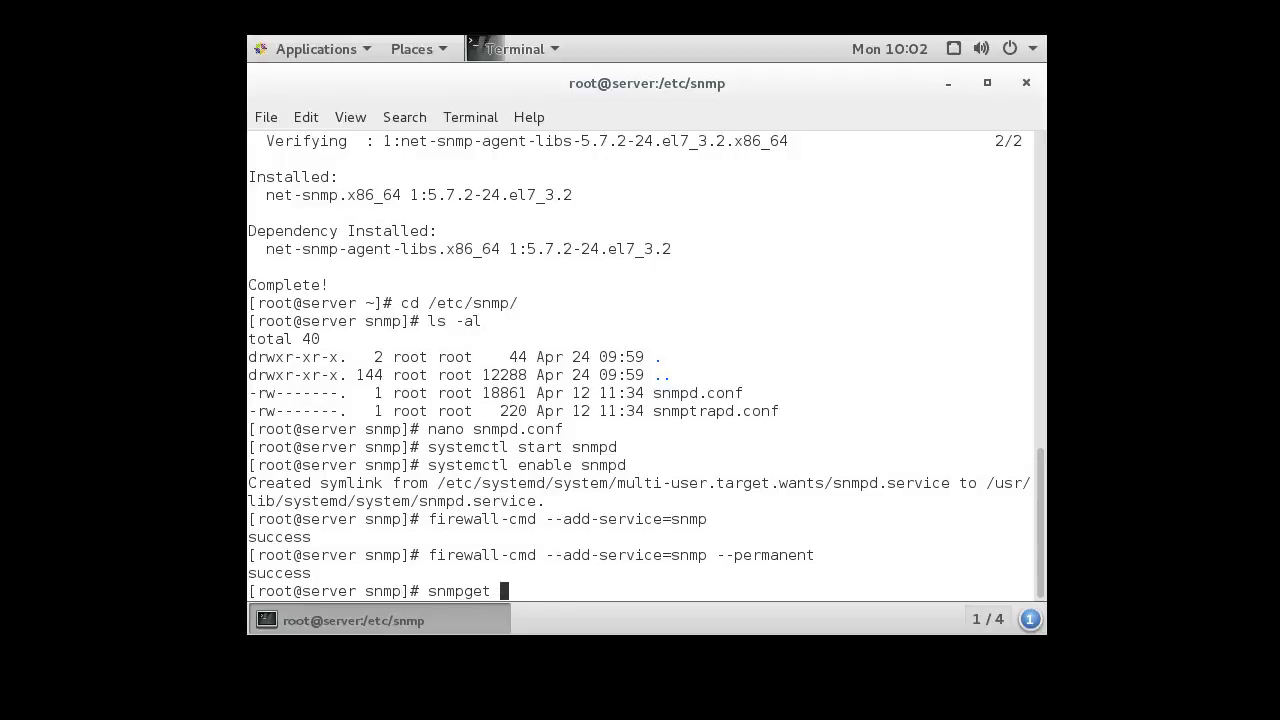
type("localho")
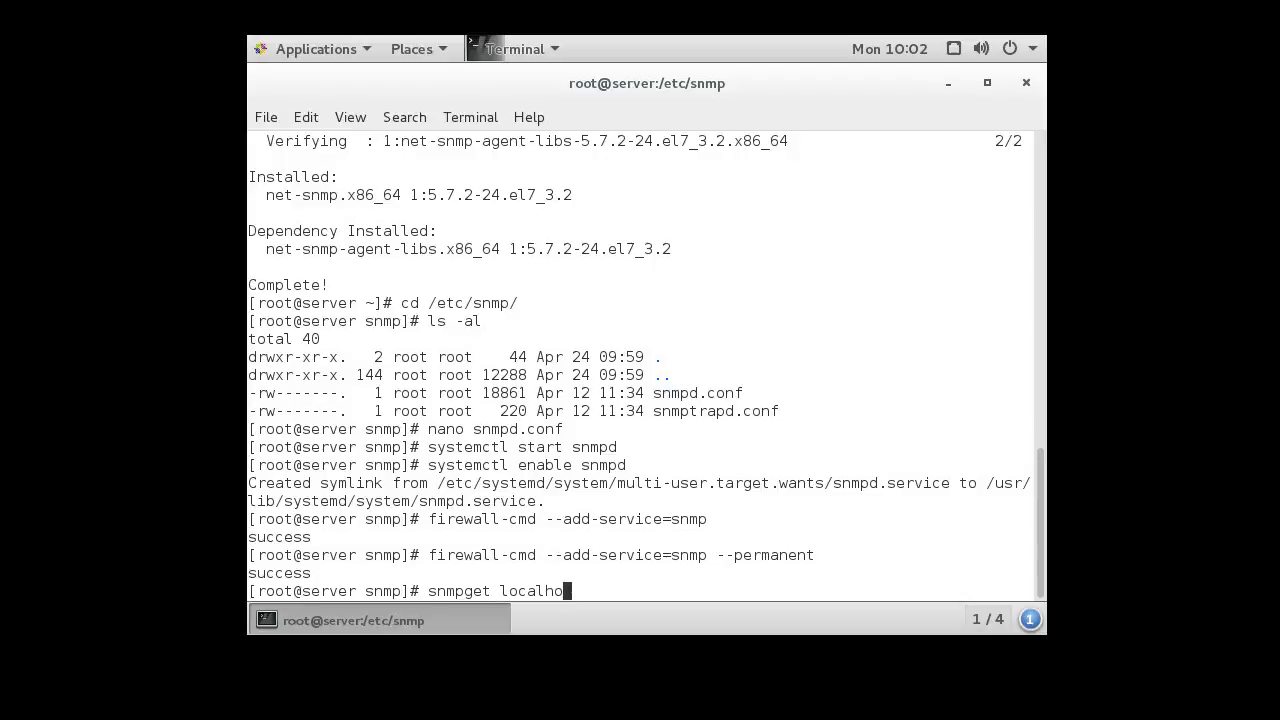
type("st")
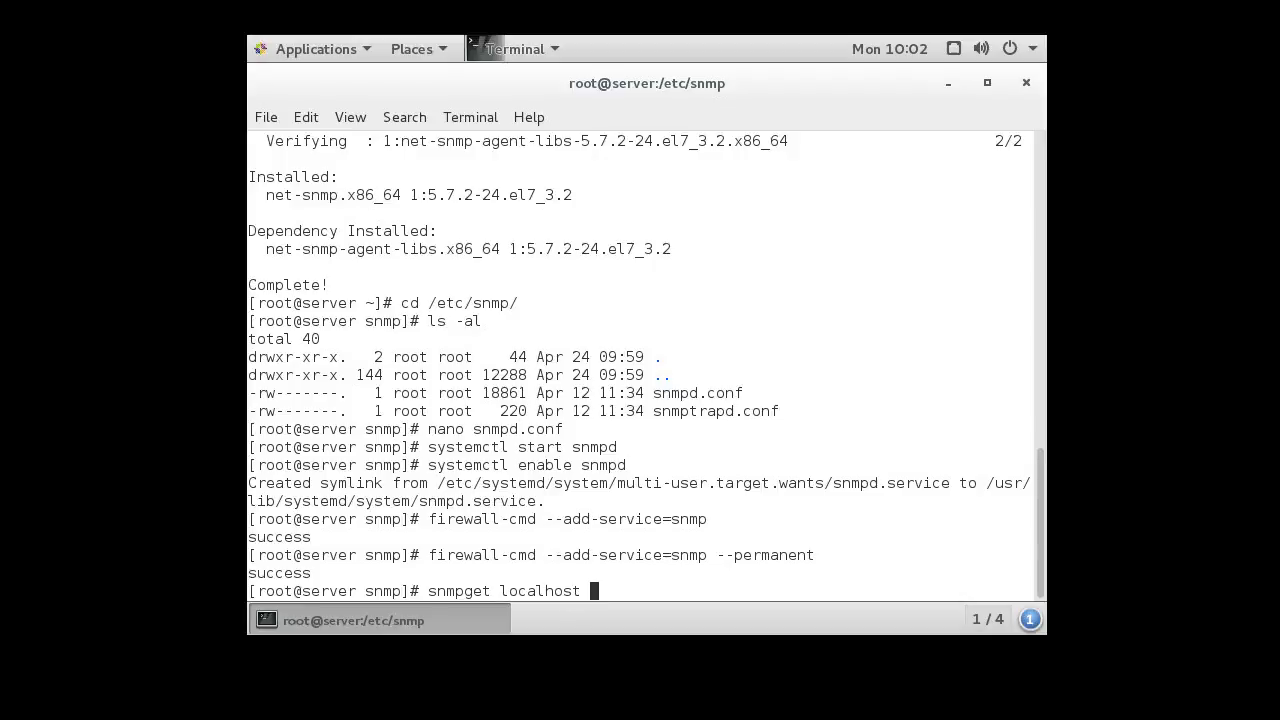
type("-v 2c")
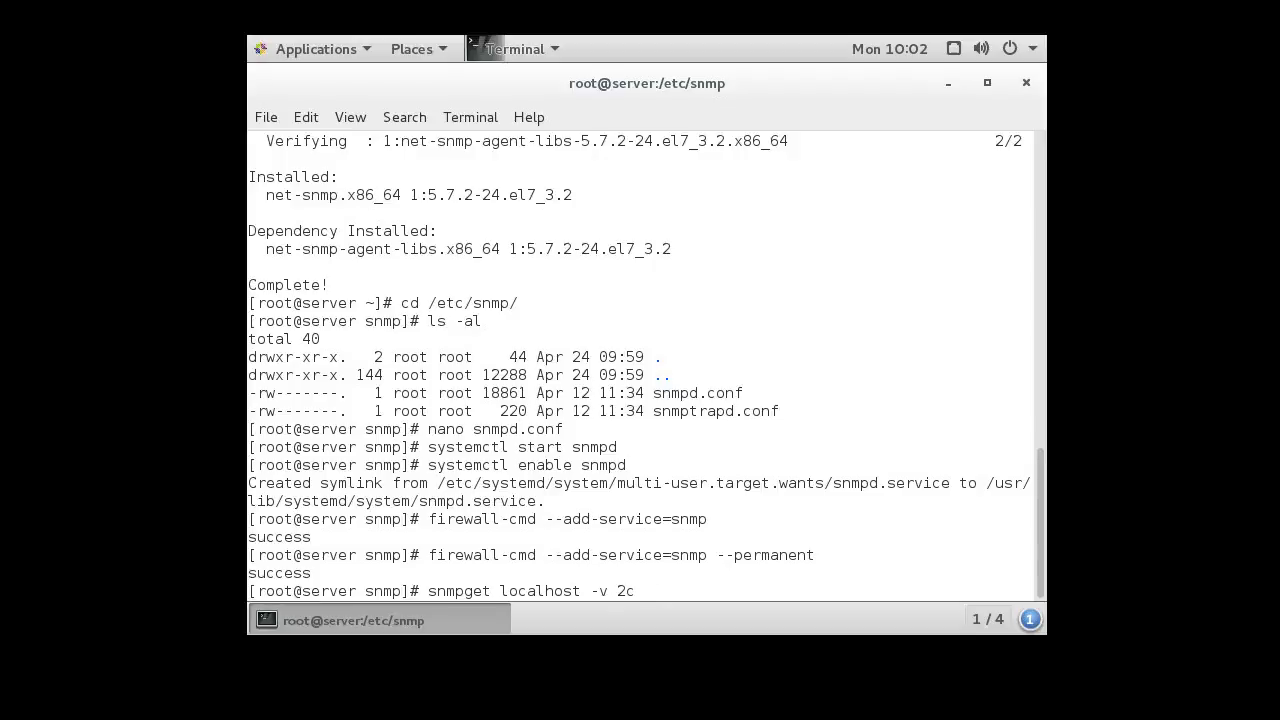
type("-c")
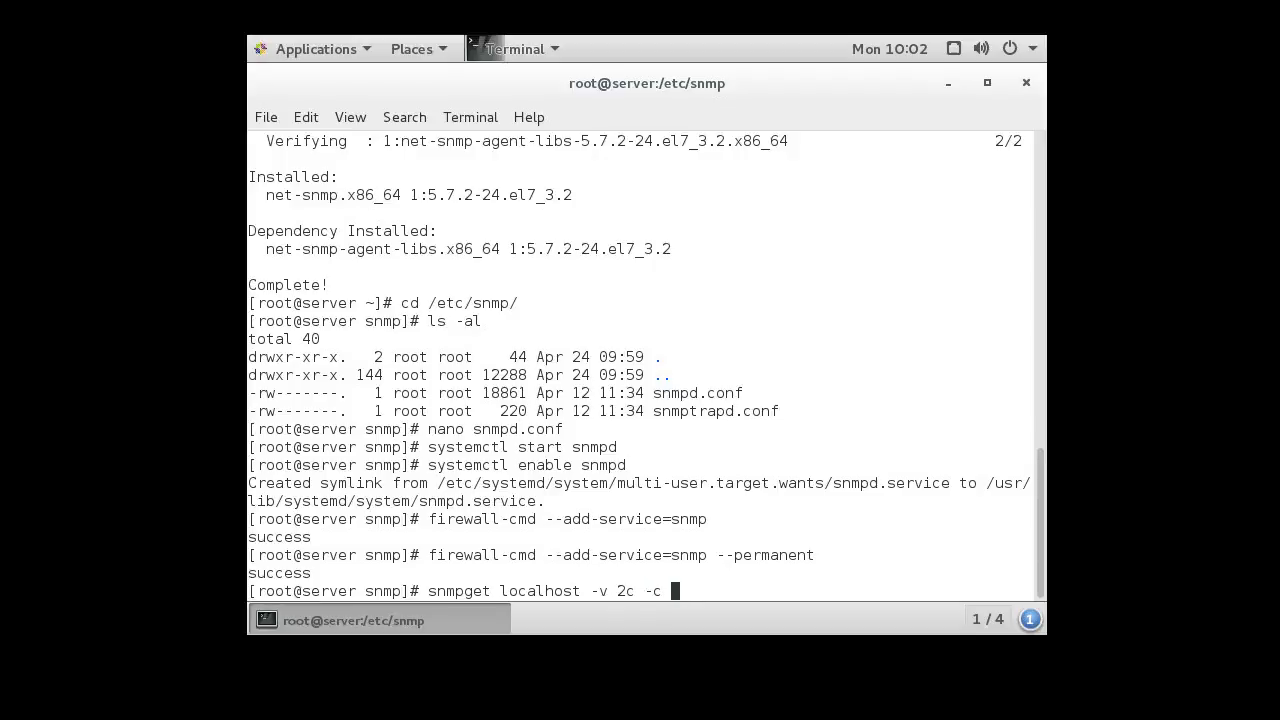
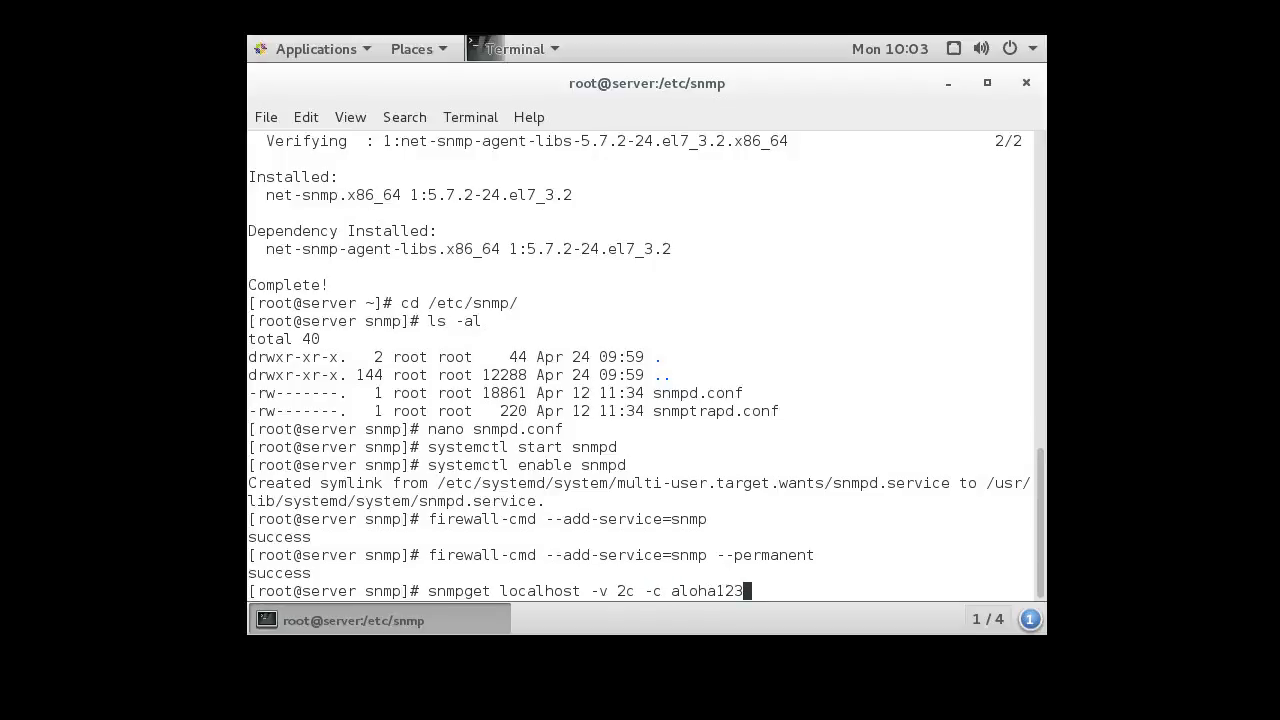
type("s")
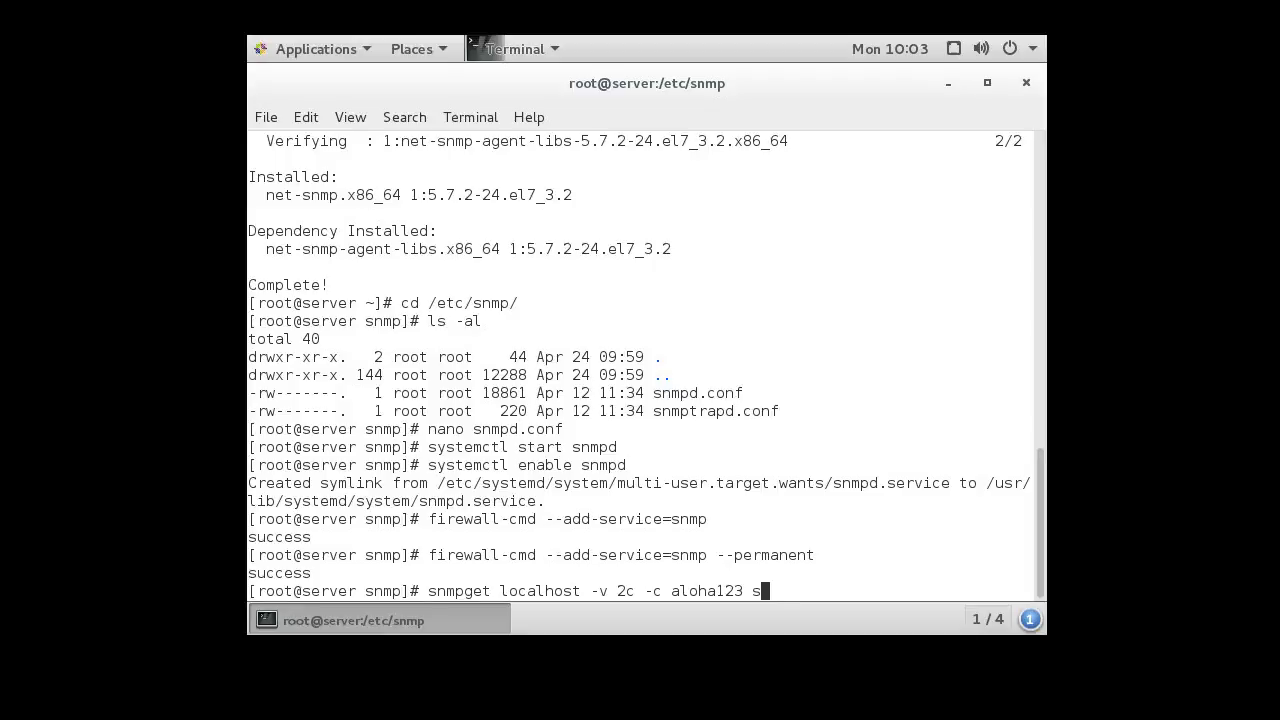
type("ysName.")
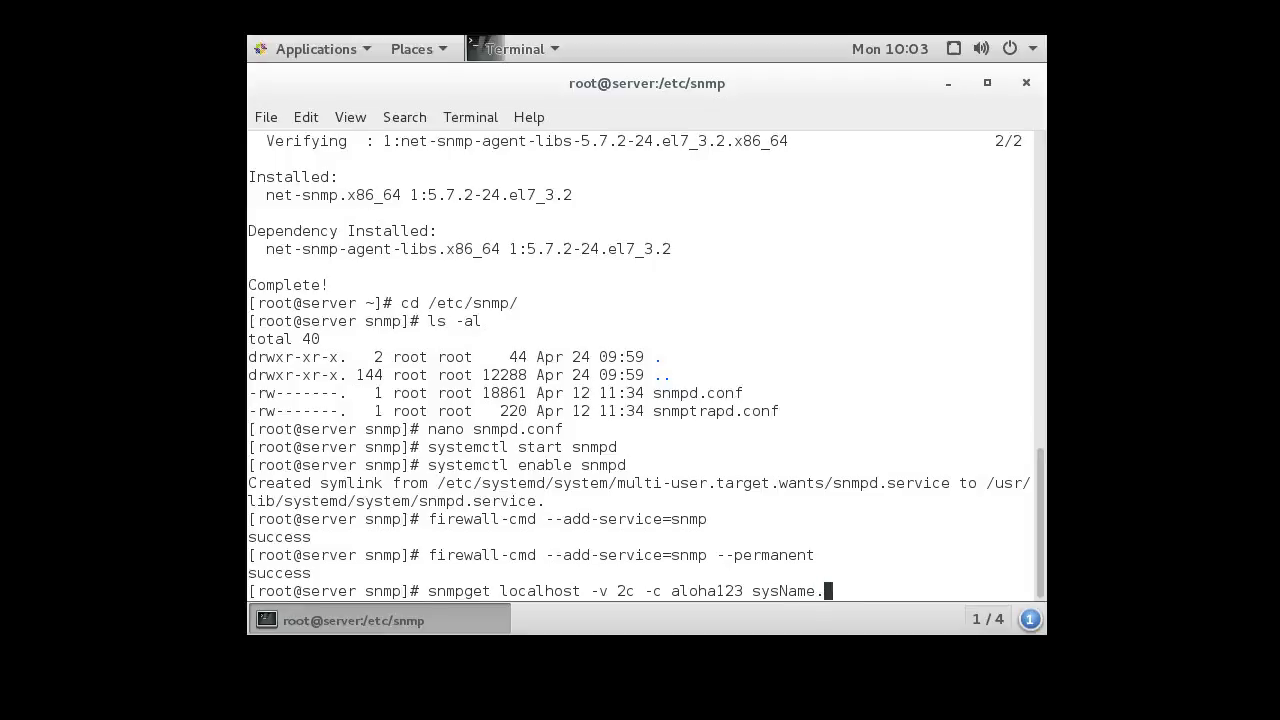
type("0")
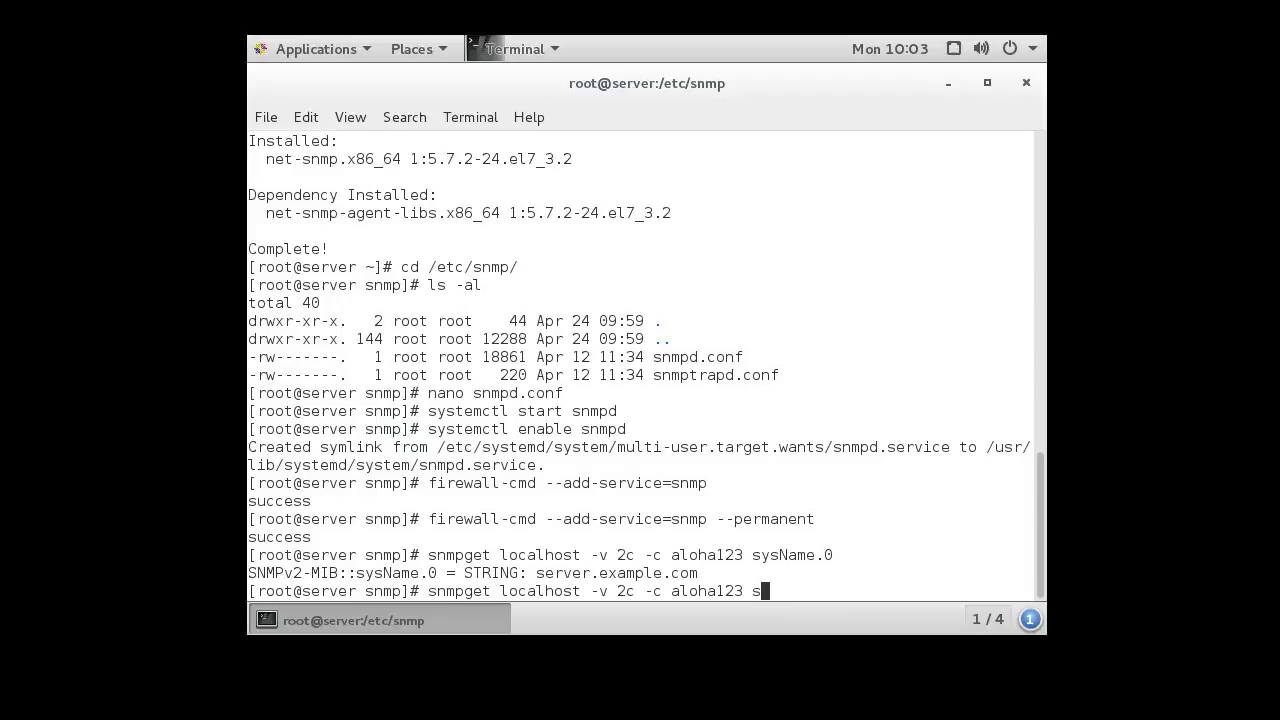
Rework the command into snmpwalk on the system subtree and run it locally
type("ystem")
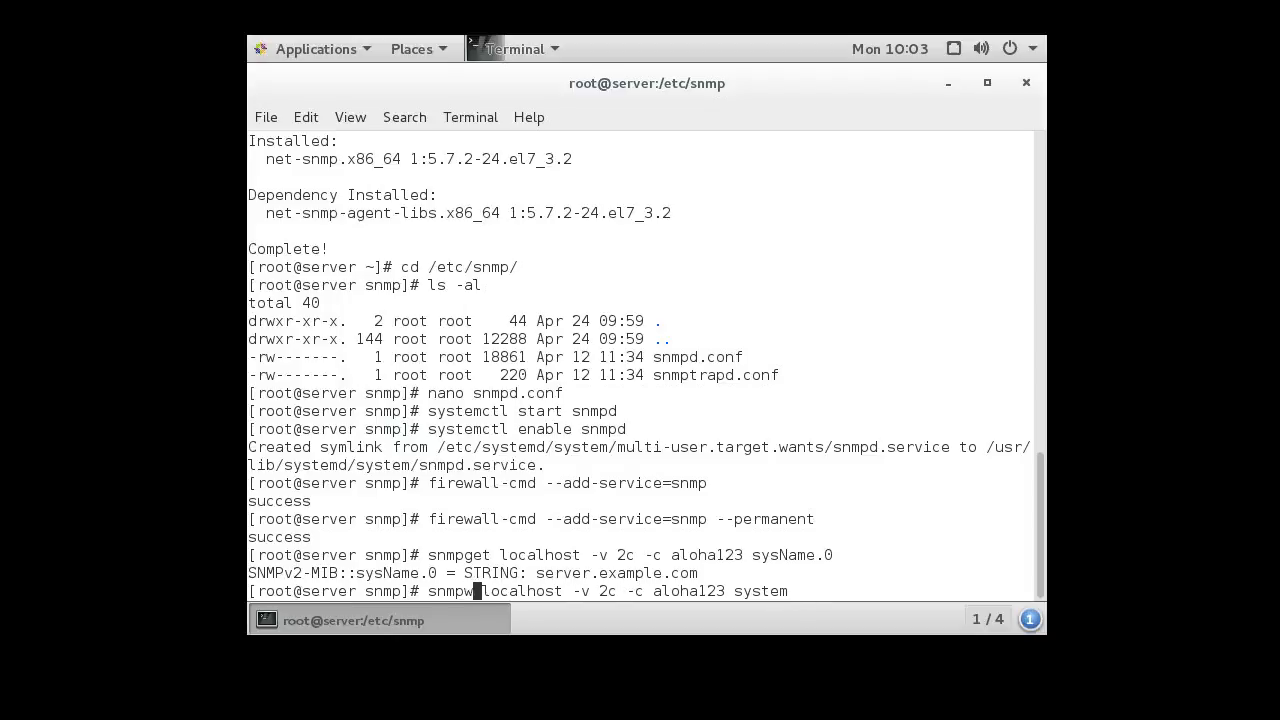
type("alk")
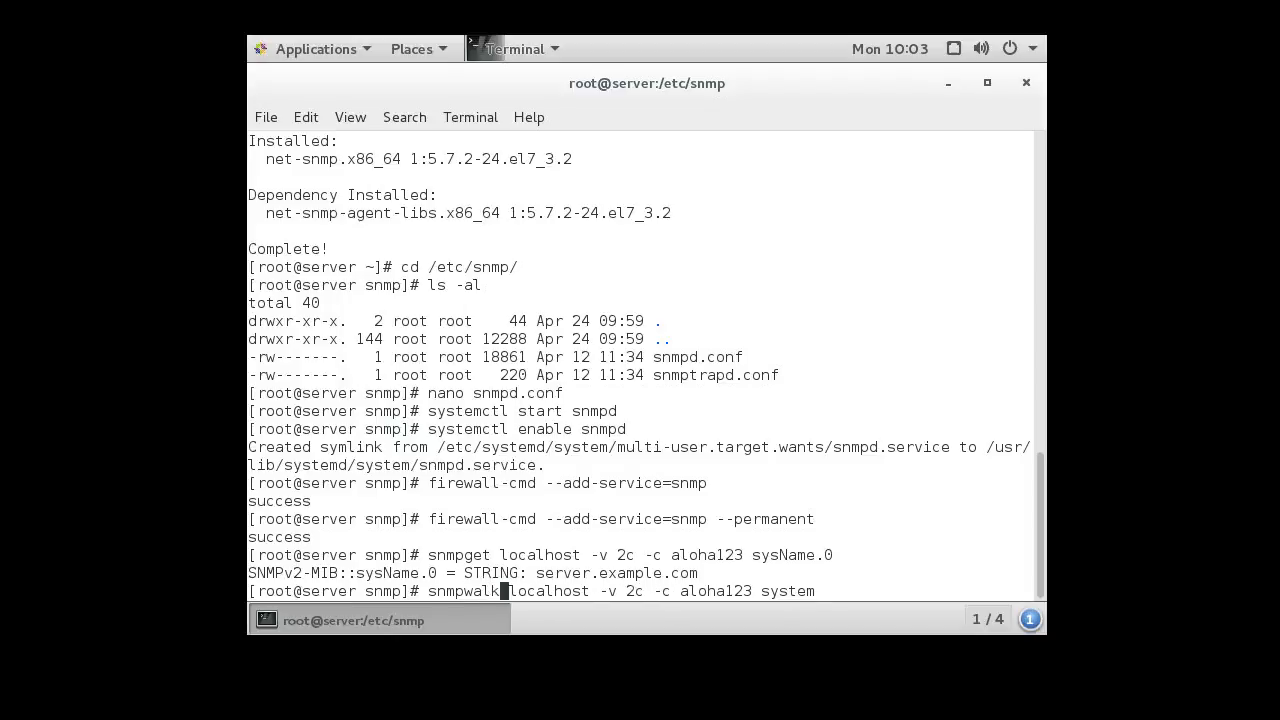
key("Return")
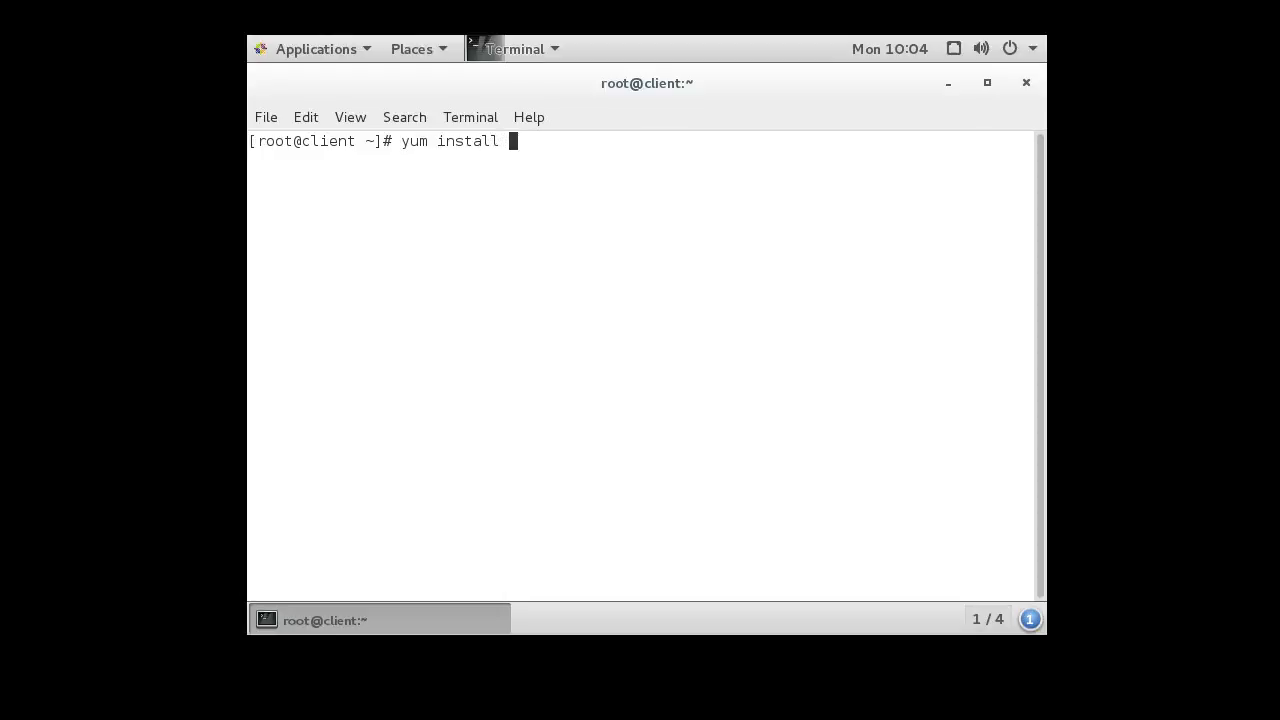
Run yum install net-snmp-utils on the client, already at the latest version
type("net-snmp-util")
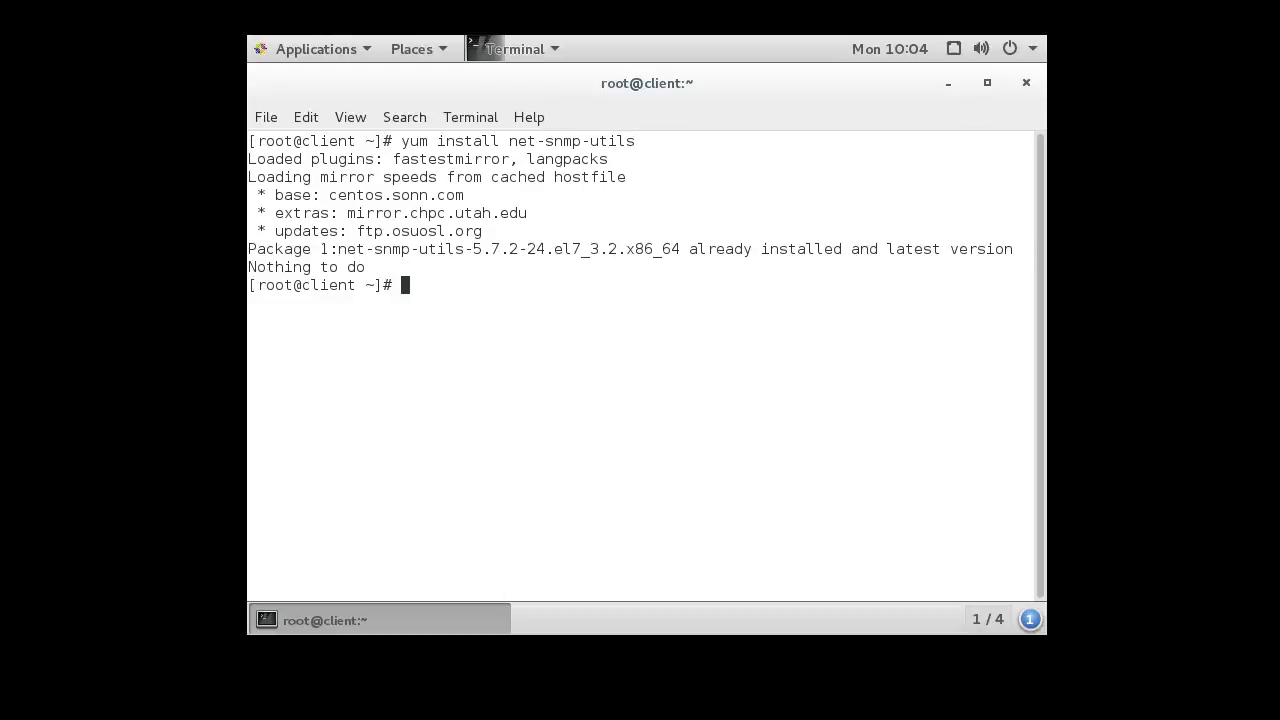
type("s")
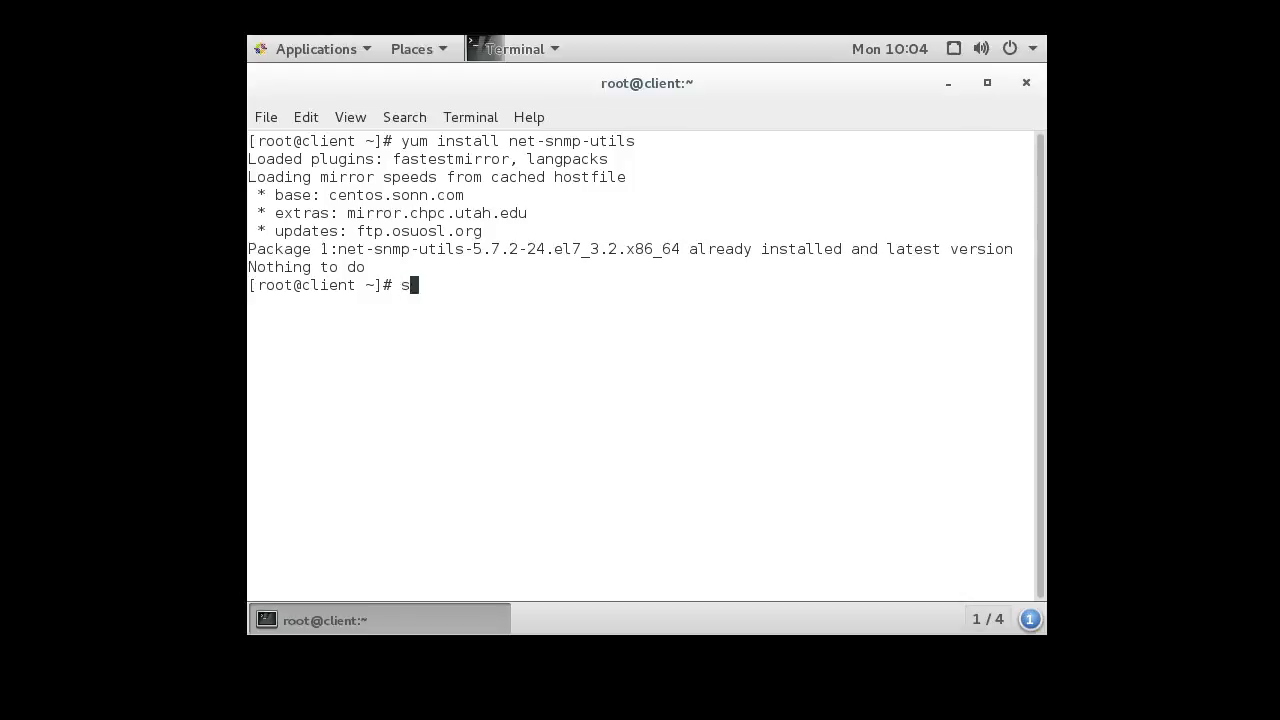
type("nmpget")
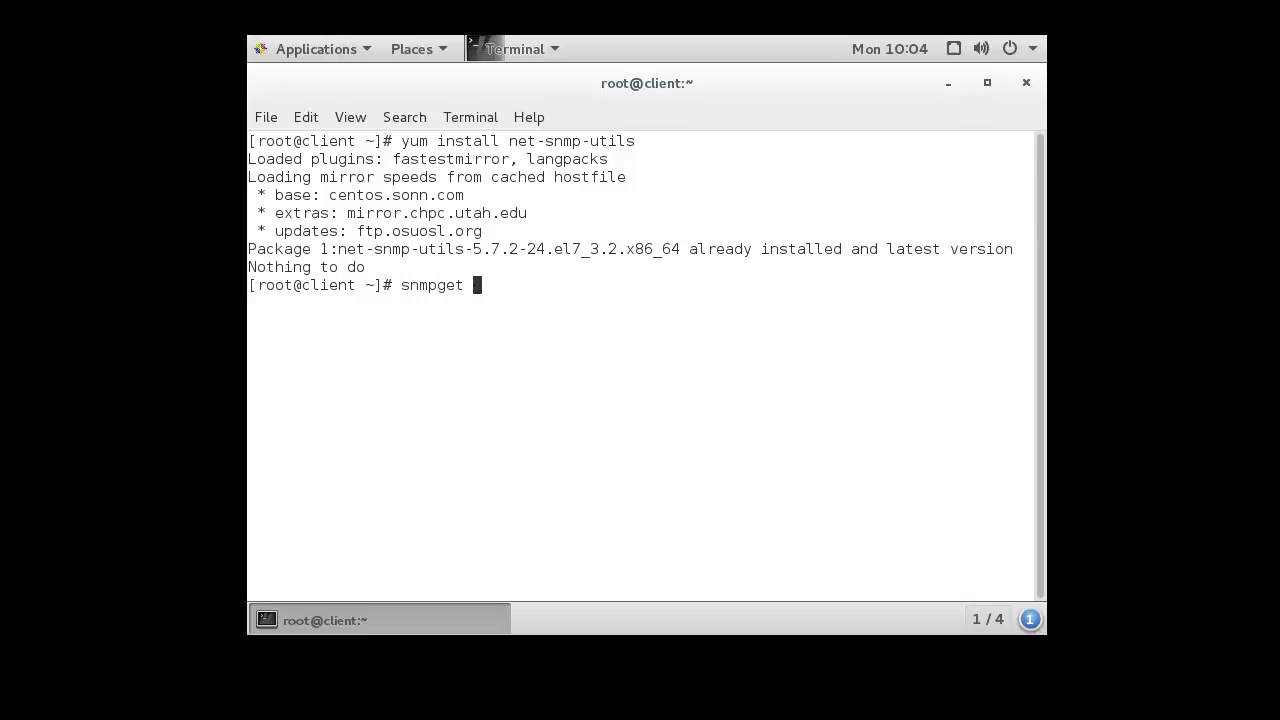
type("s")
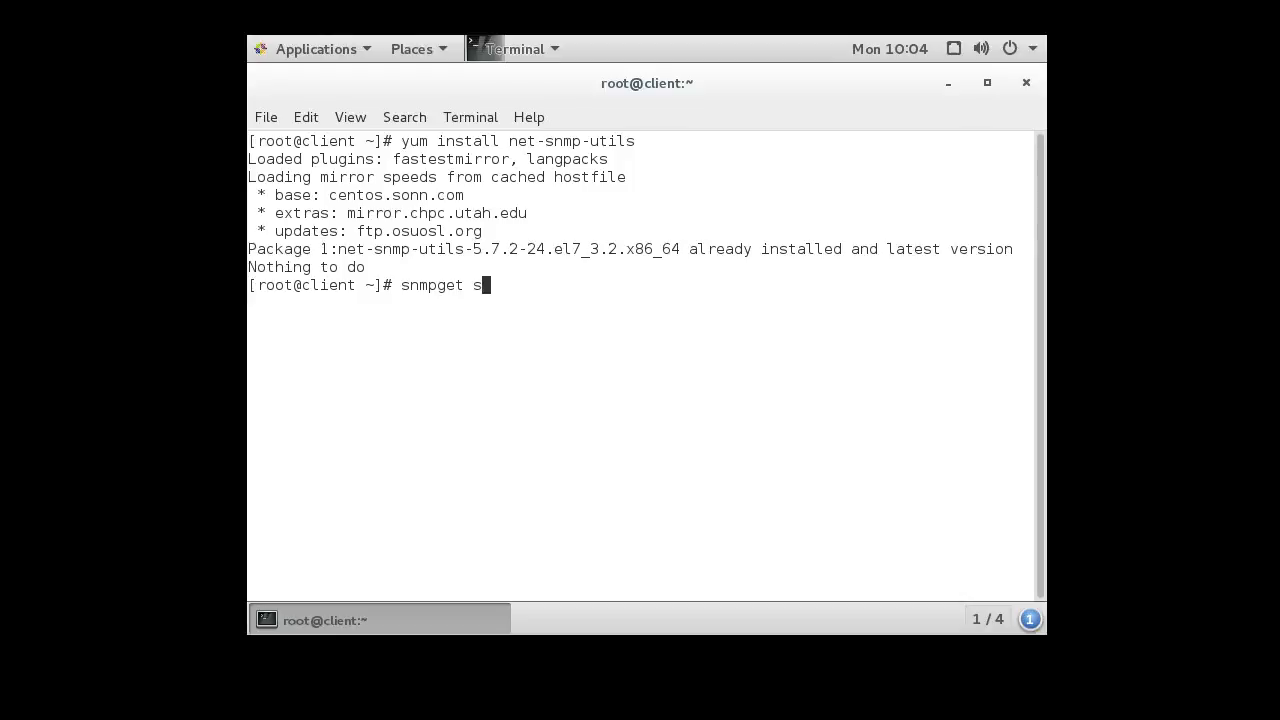
type("erver.examp")
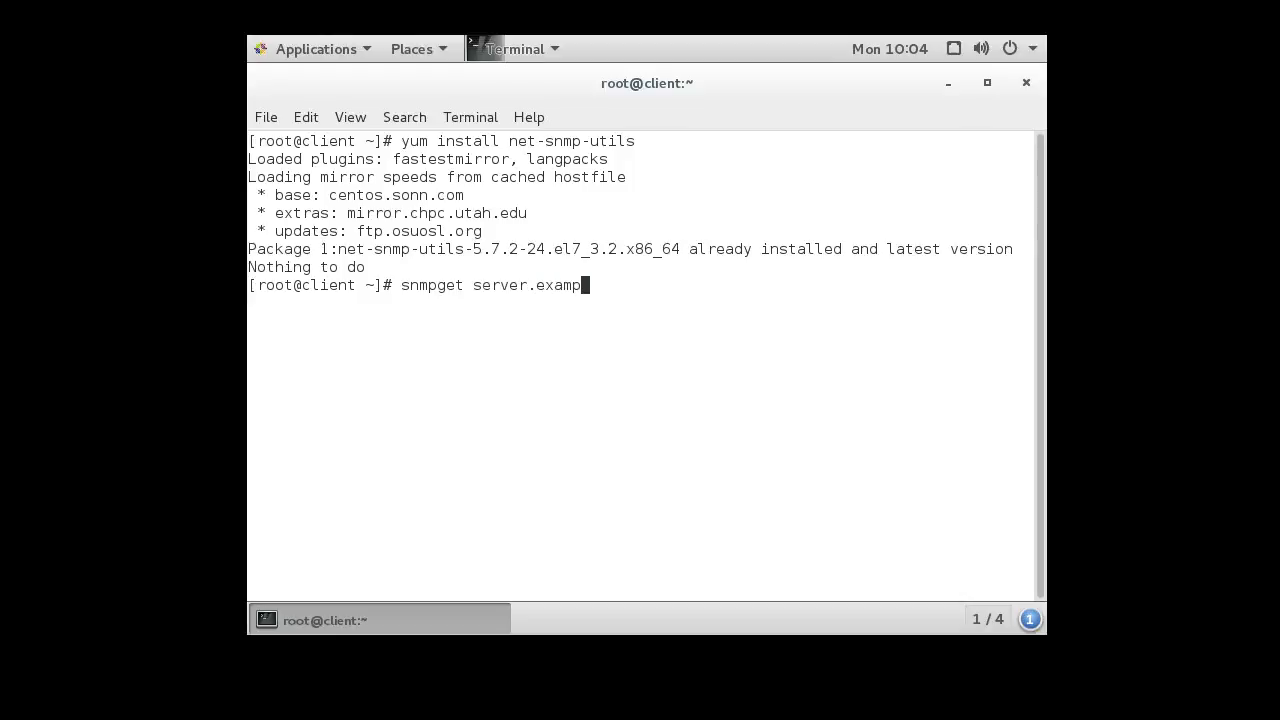
type("le.com -")
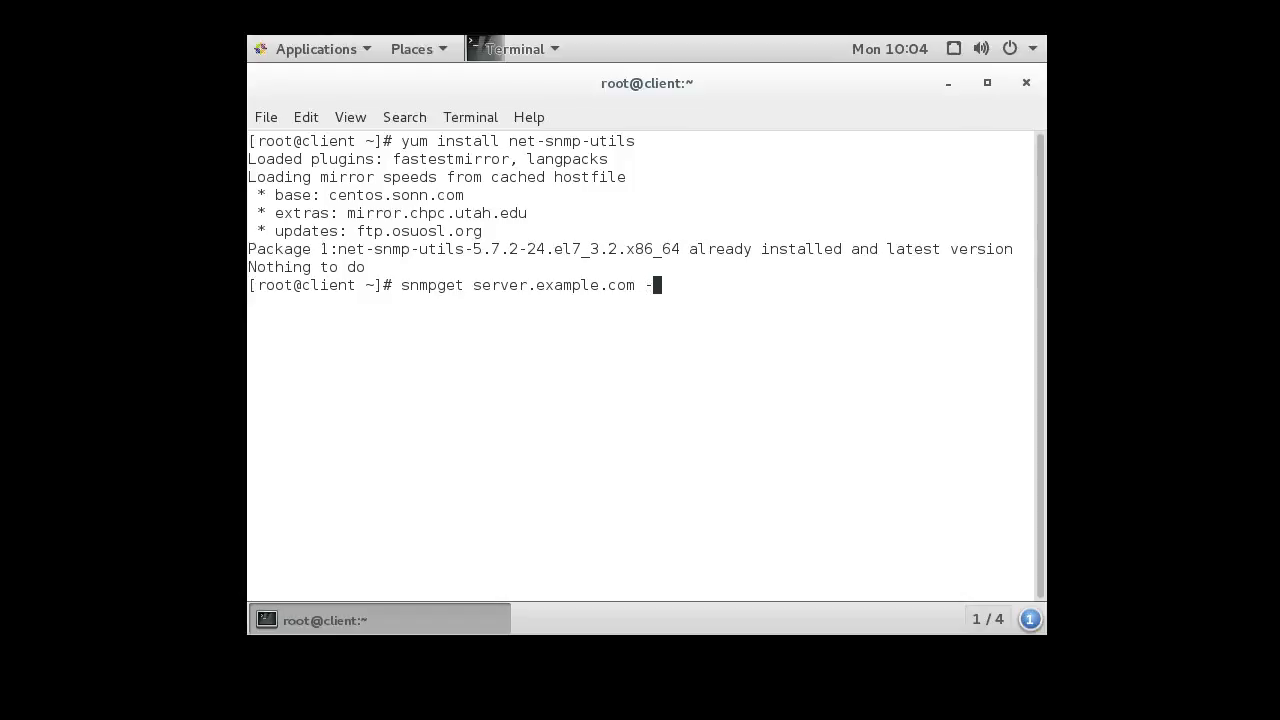
type("v")
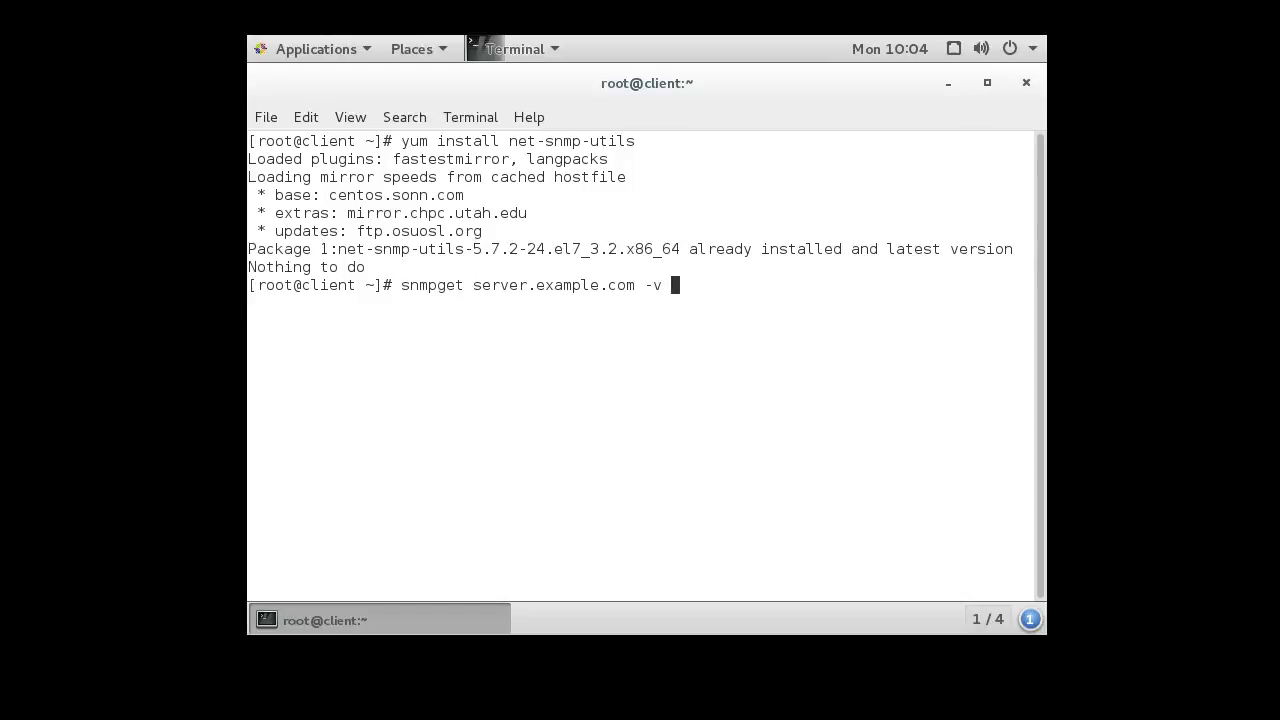
type("2c -c")
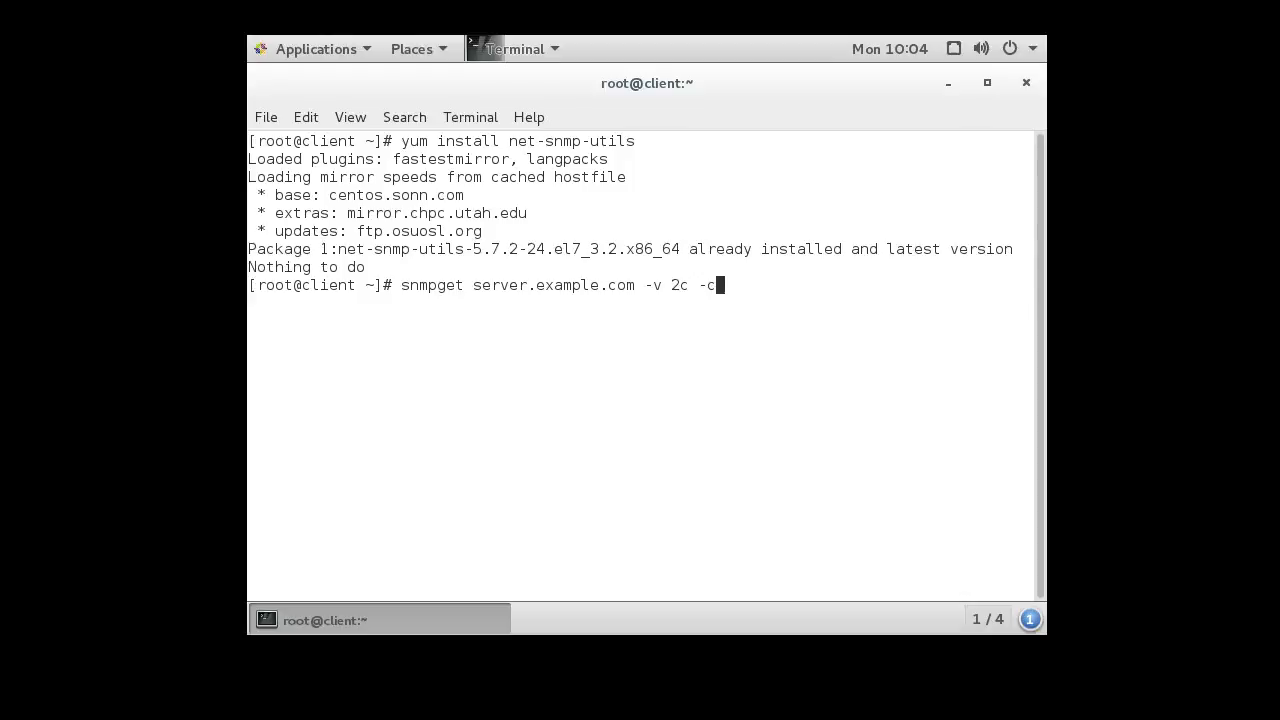
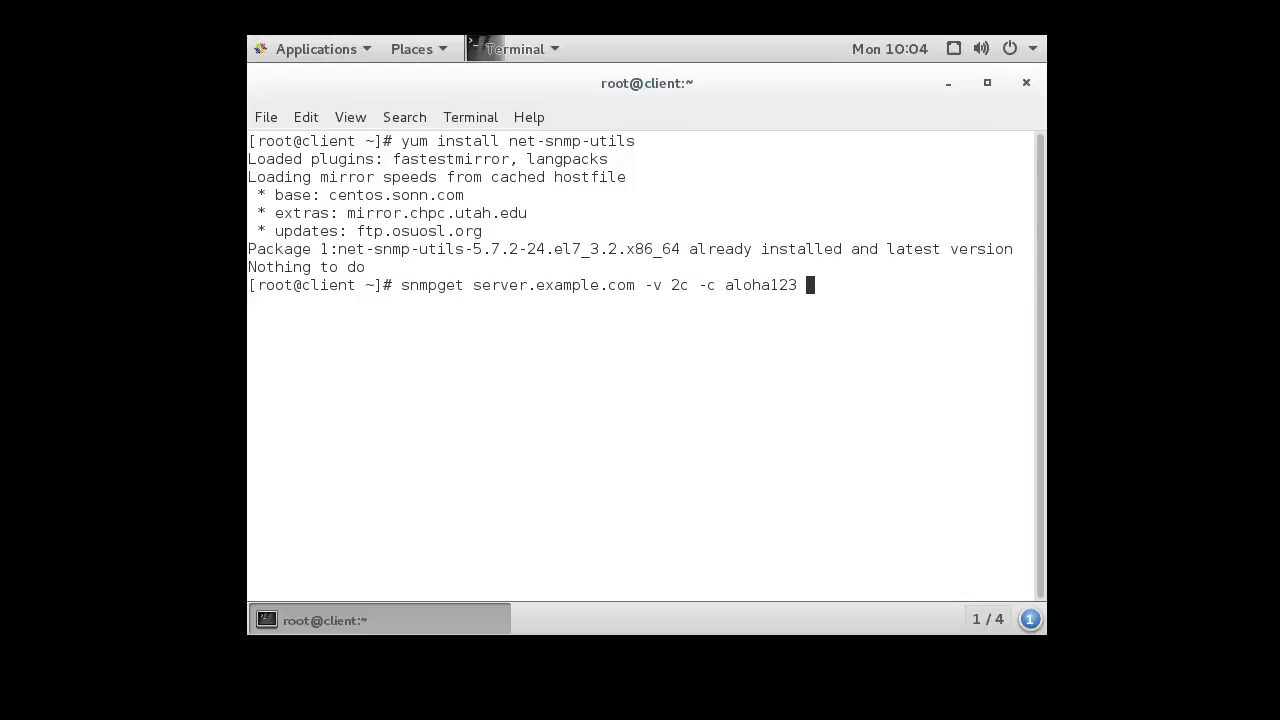
type("s")
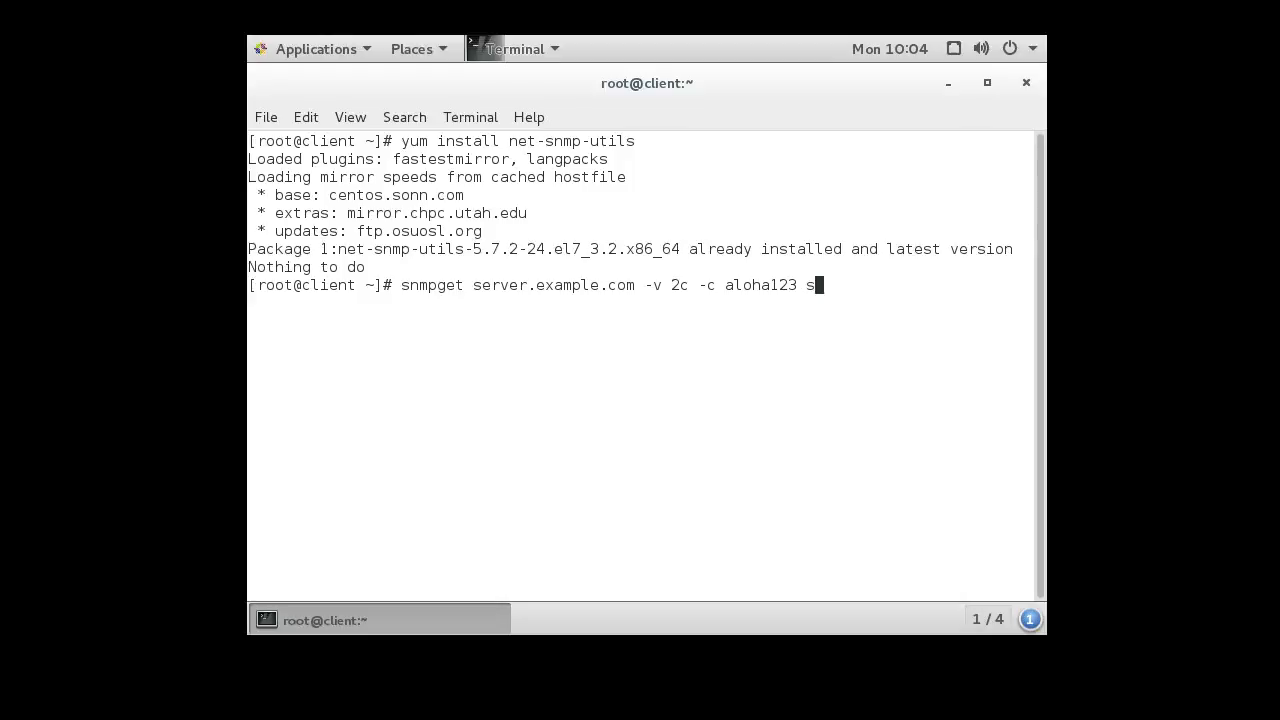
type("ysName.0")
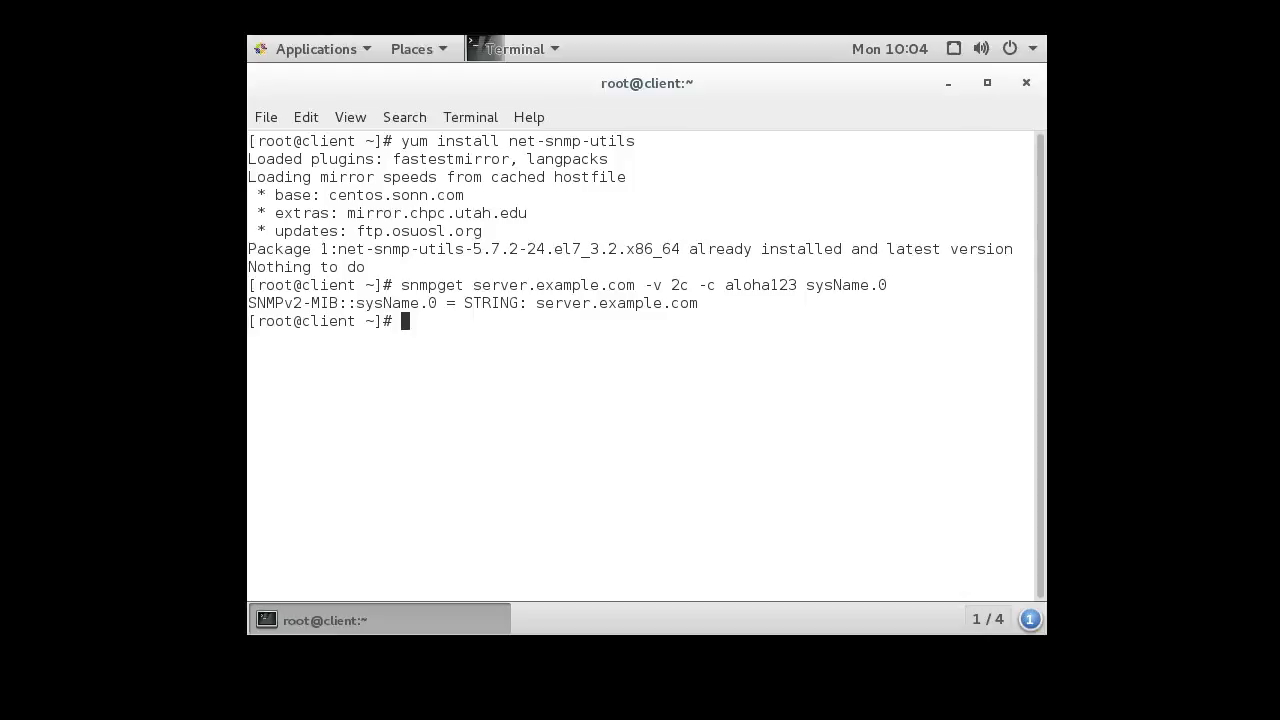
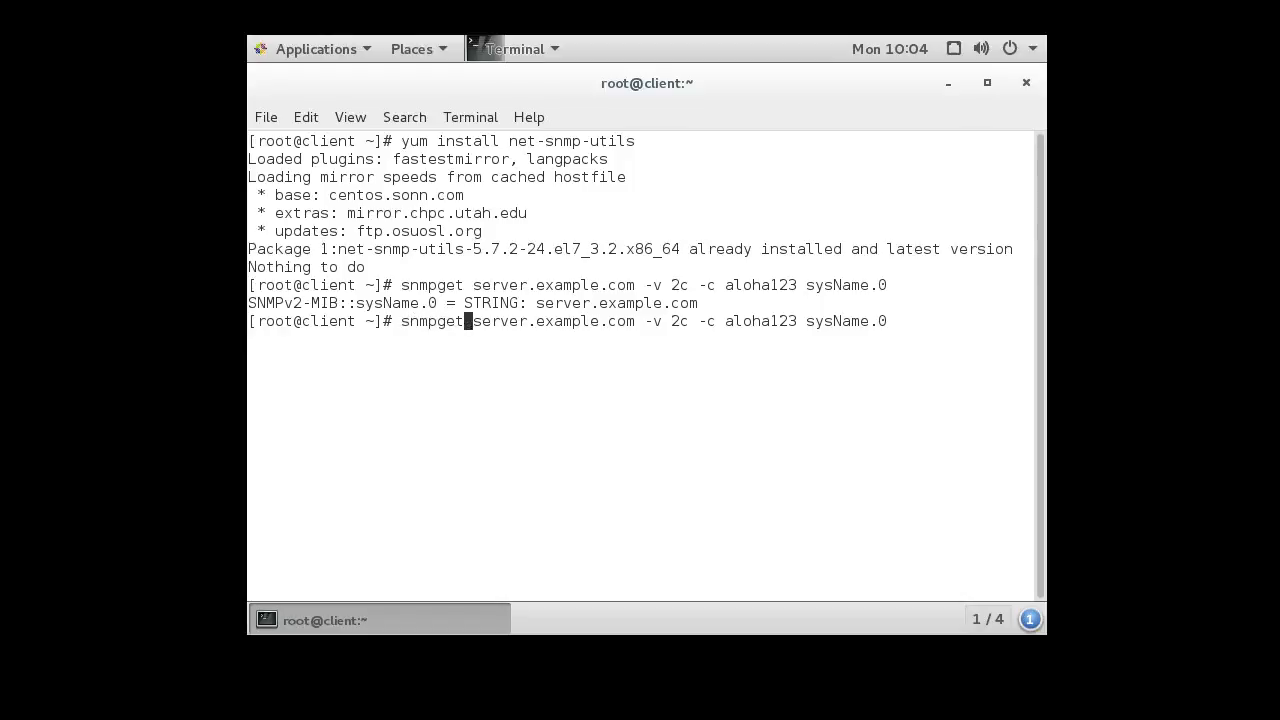
Change the command to snmpwalk without sysName.0 and walk the server's full tree remotely
type("snmpwalk")
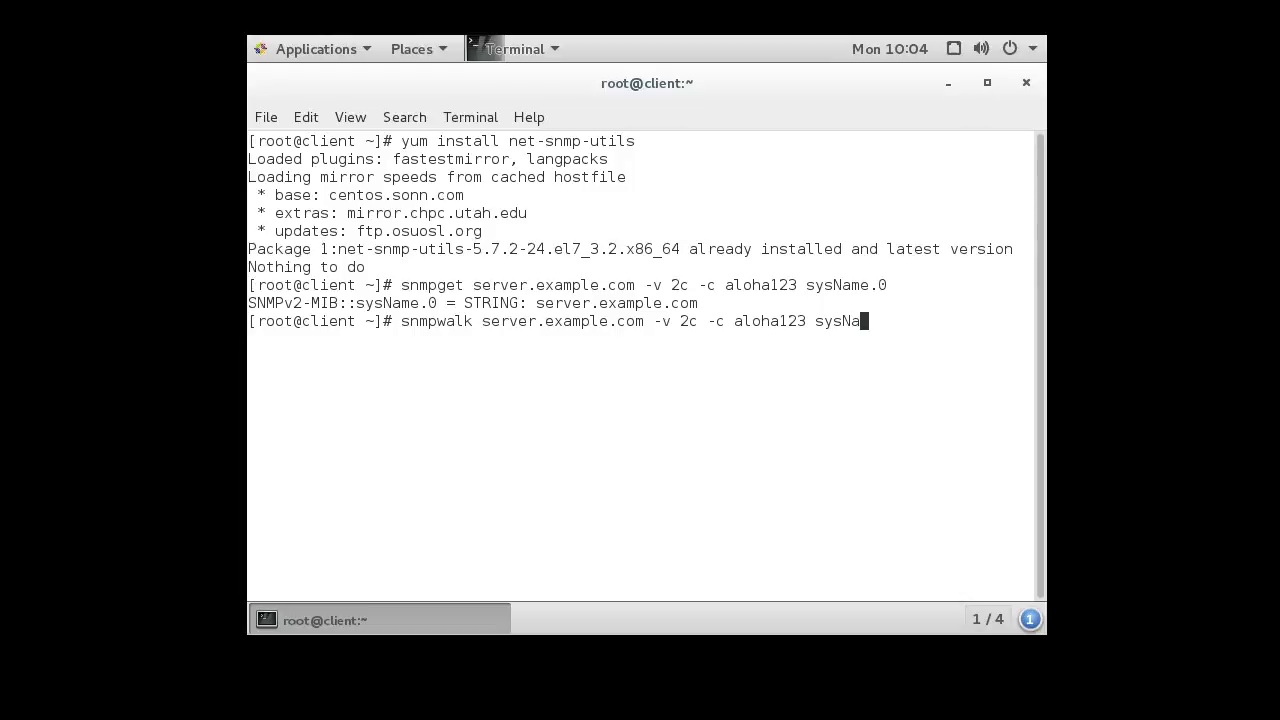
key("BackSpace")
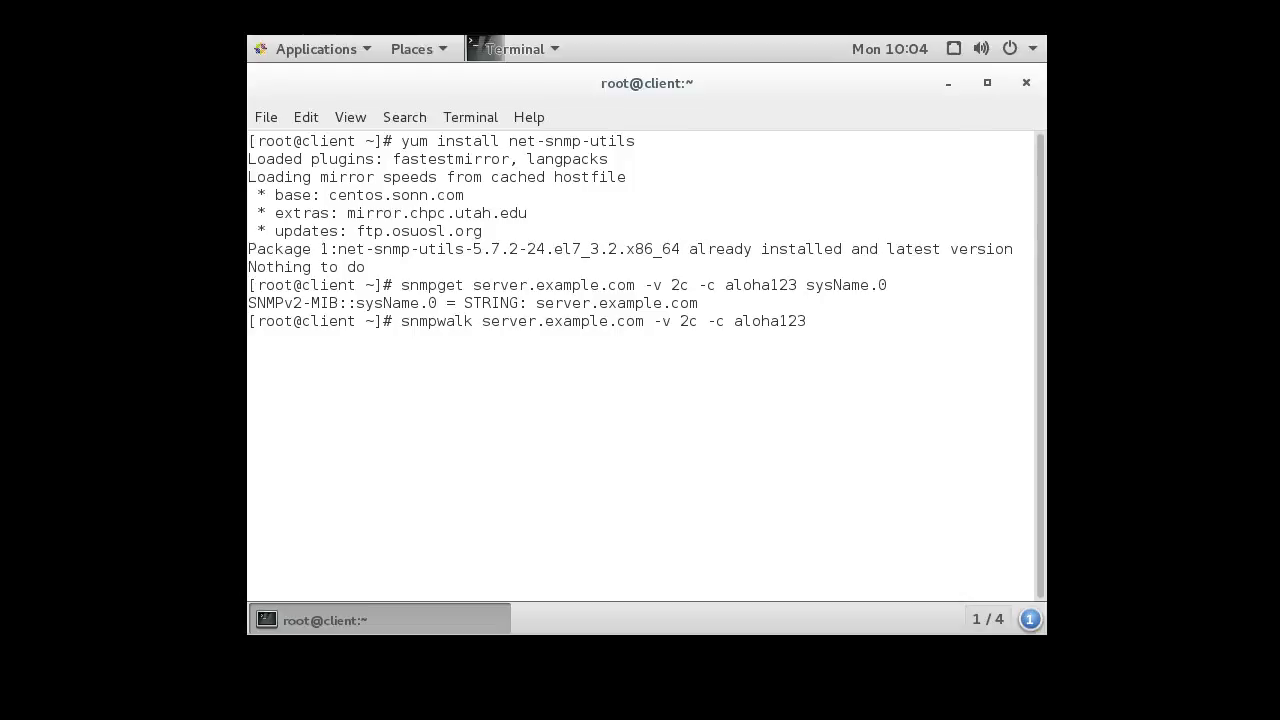
key("Return")
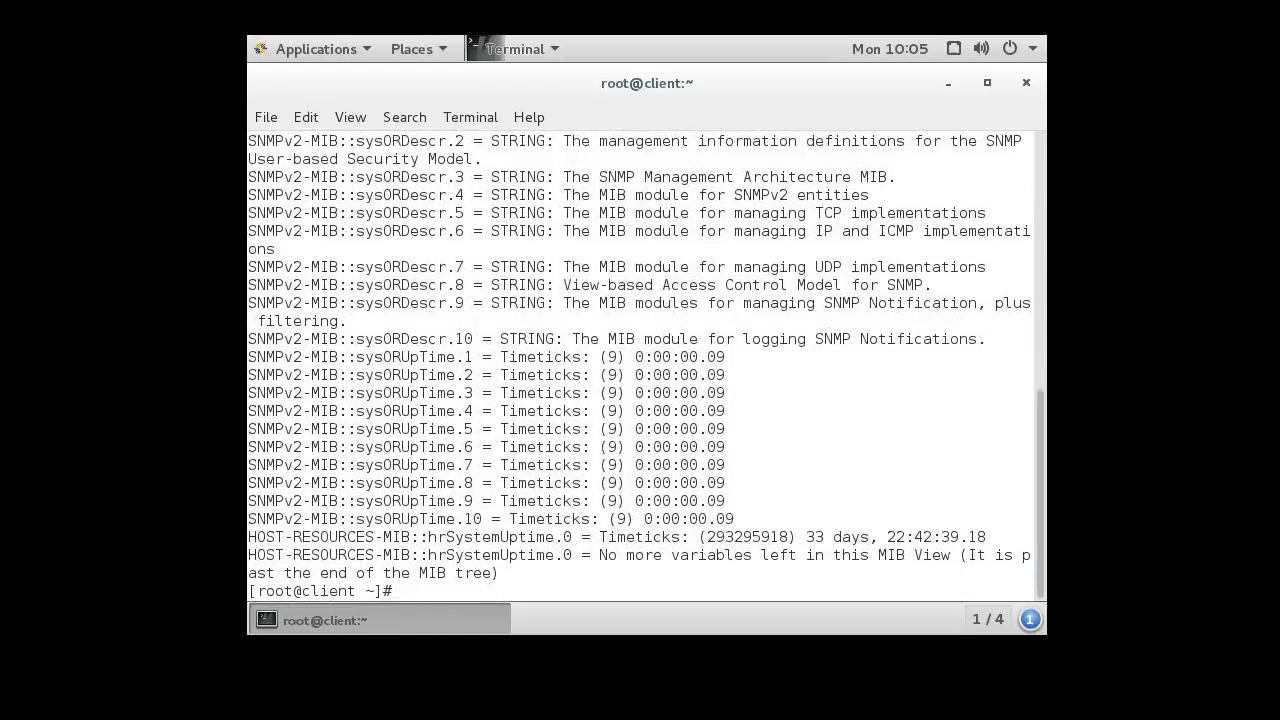